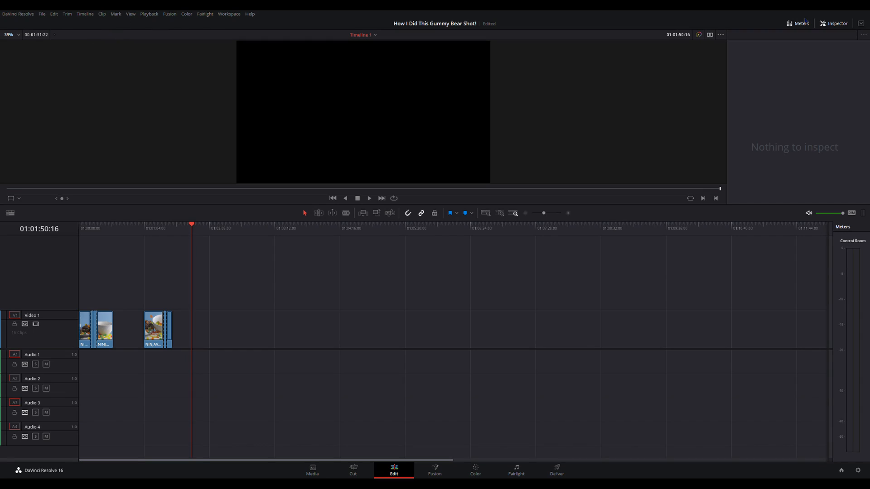
mouse_move(419, 101)
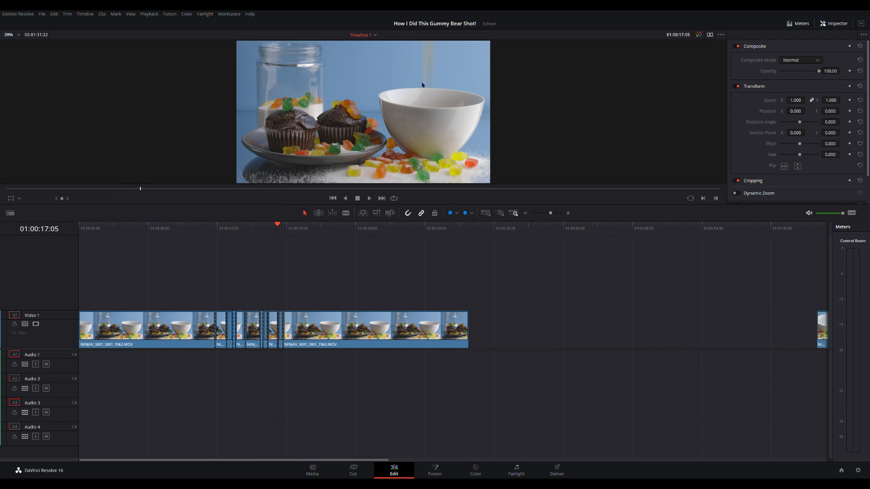
Scrub the playhead back to preview the cupcakes, jar and bowl shot
left_click(301, 228)
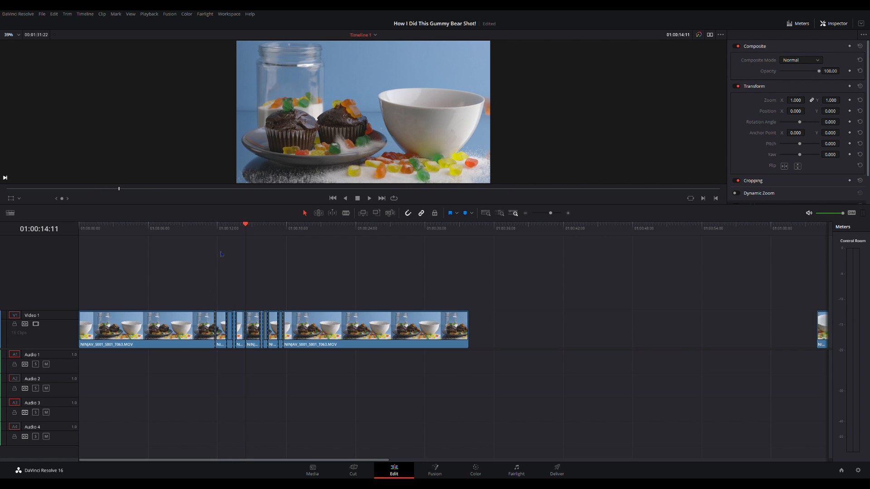
Grade the clip on the Color page, raising contrast to 1.242 and saturation to 58.60 and lifting shadows
left_click(474, 471)
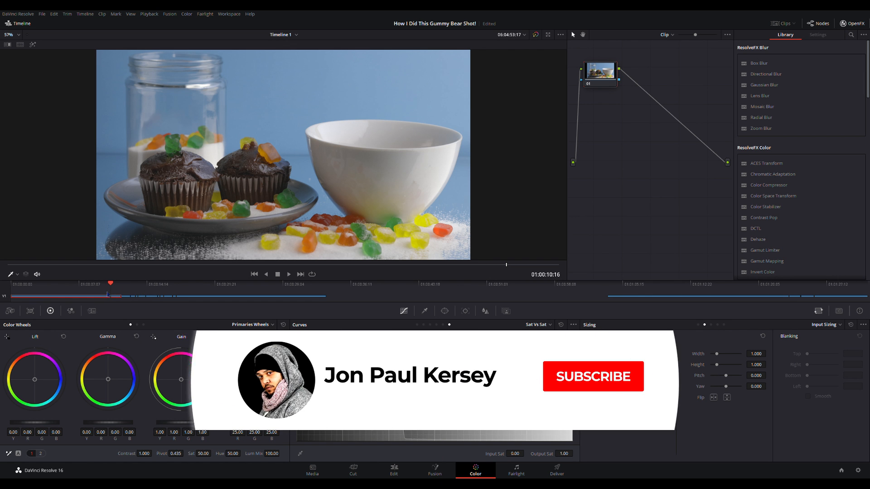
left_click(591, 376)
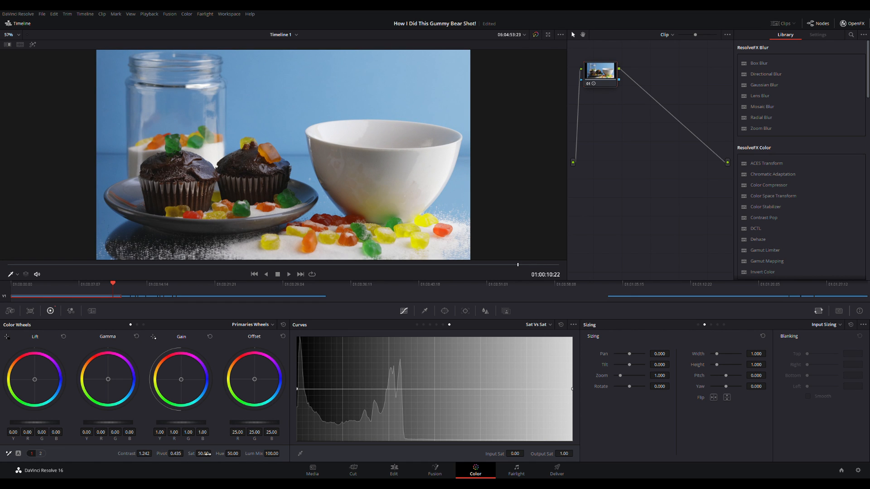
left_click_drag(204, 453, 239, 454)
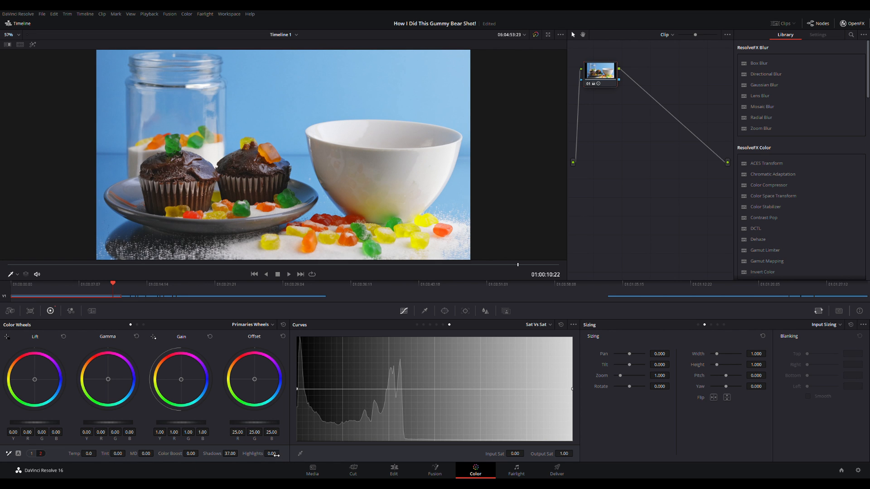
left_click_drag(272, 453, 255, 453)
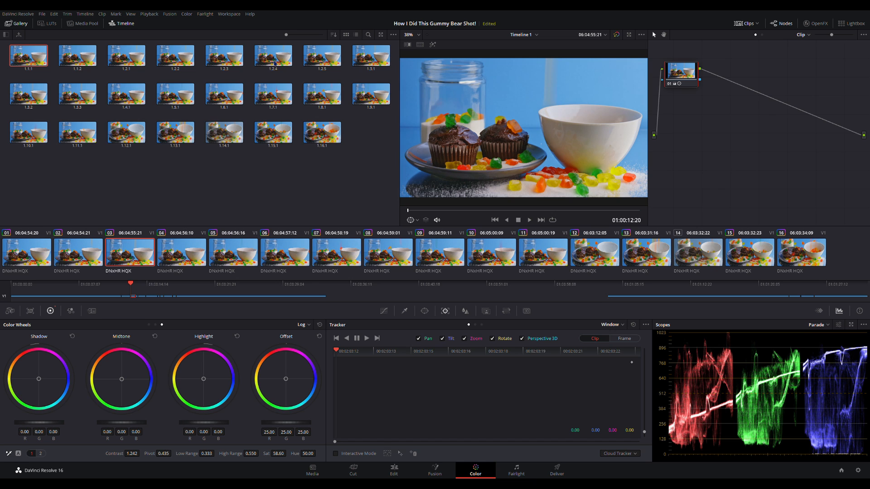
Review the grabbed stills in the Gallery, then move to Lightroom Classic for retouching
left_click(273, 55)
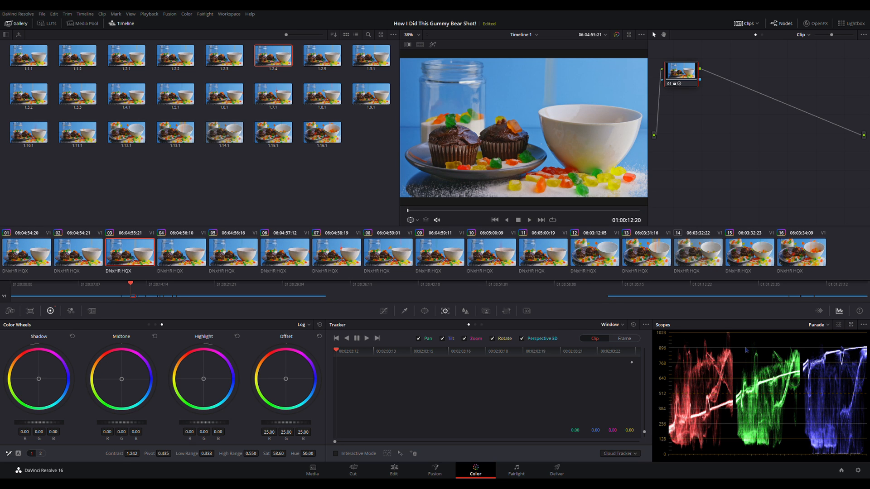
left_click(322, 55)
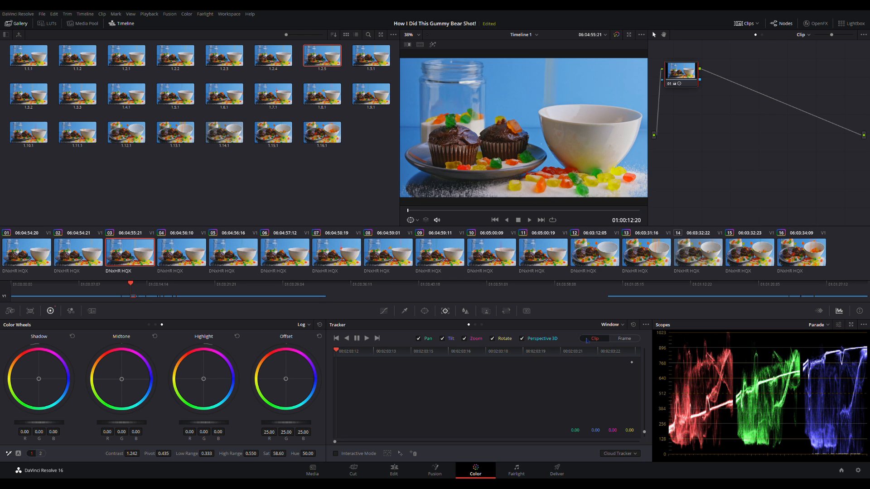
left_click(370, 55)
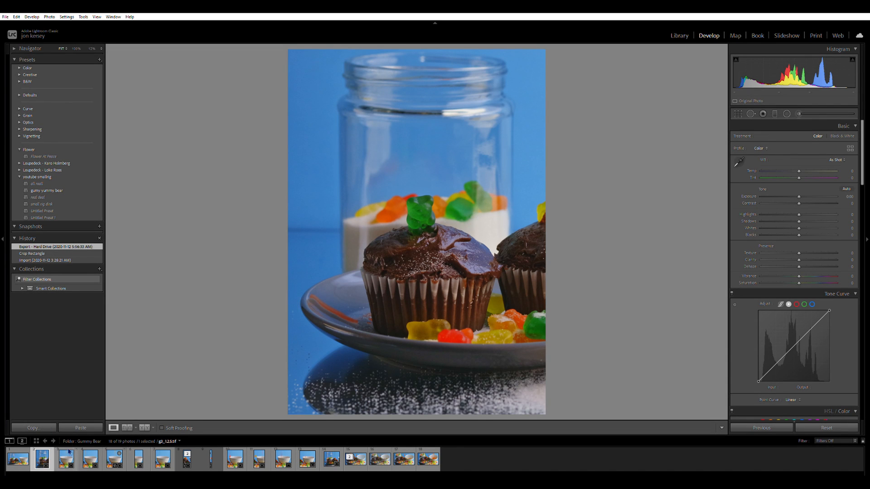
Browse the filmstrip stills and bring up the bowl still with its crop frame
left_click(17, 459)
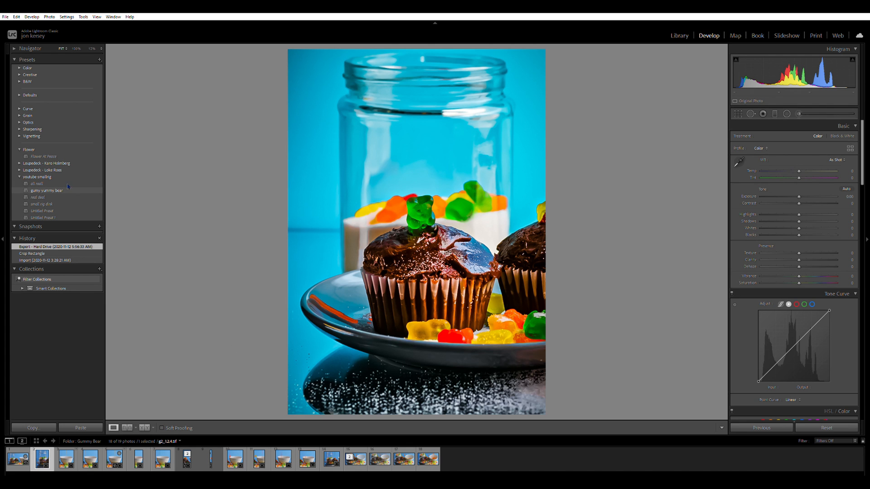
left_click(46, 190)
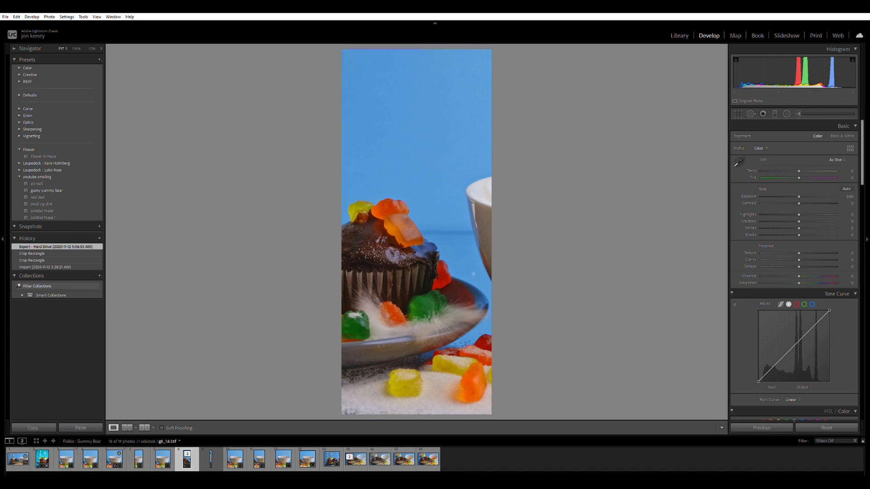
left_click(46, 190)
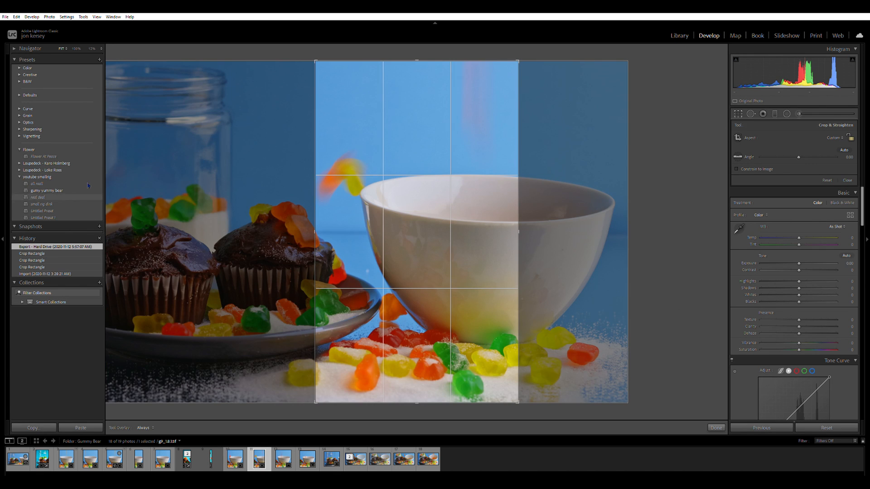
Apply the gummy gummy bear preset to each cropped bowl and strip still
left_click(47, 190)
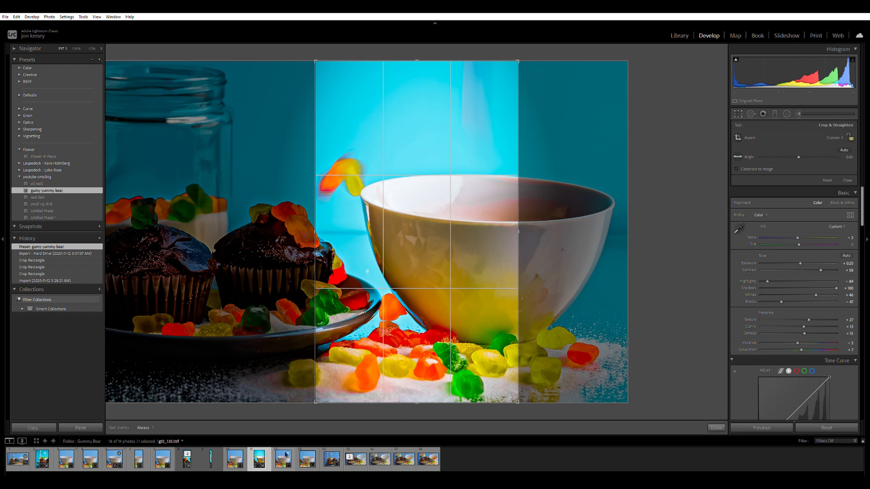
left_click(233, 459)
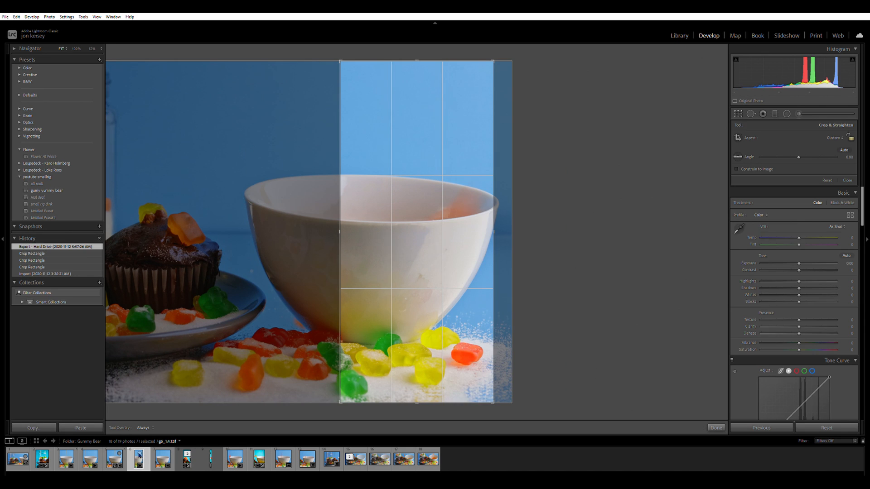
left_click(46, 190)
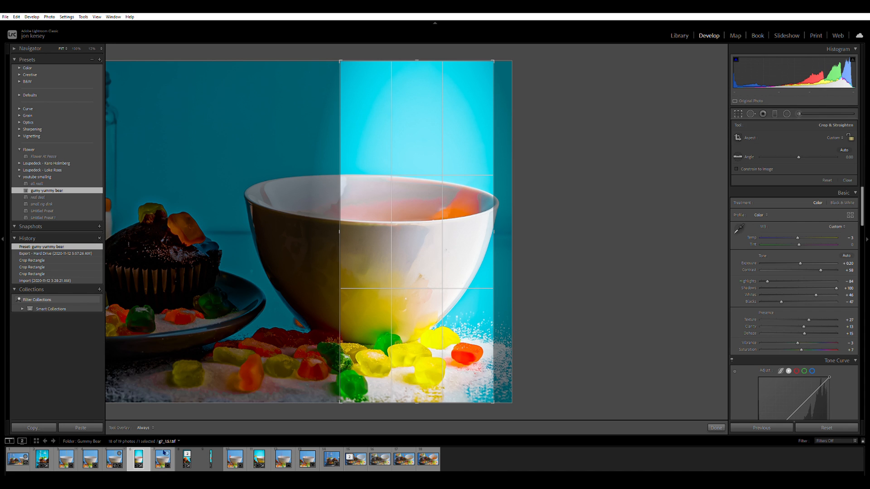
left_click(258, 459)
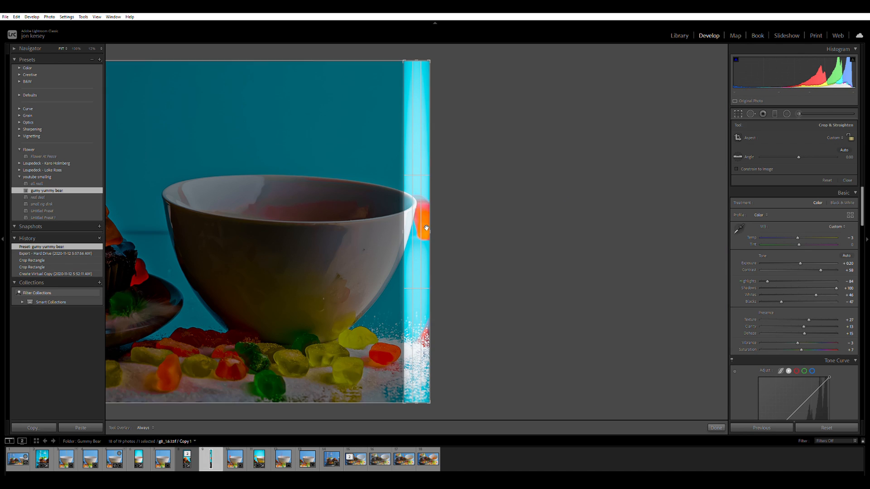
Select the cupcake, bowl and strip-copy stills together and send them to Photoshop
left_click(258, 459)
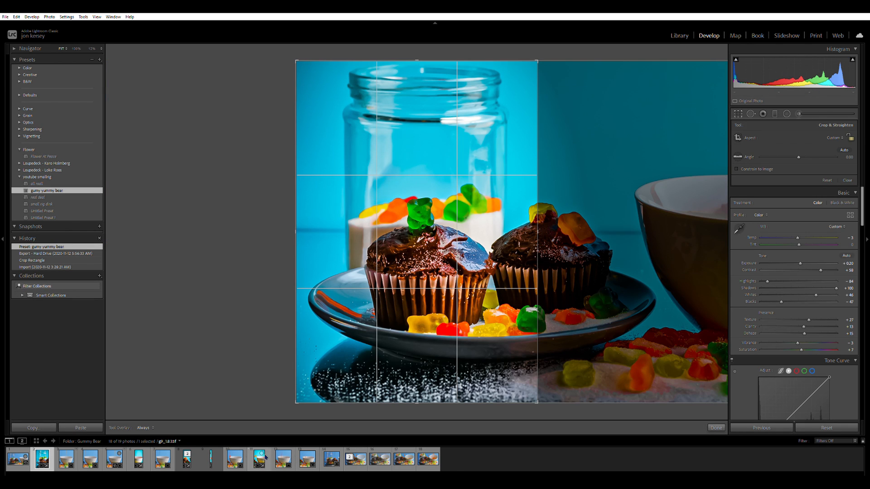
left_click(139, 458)
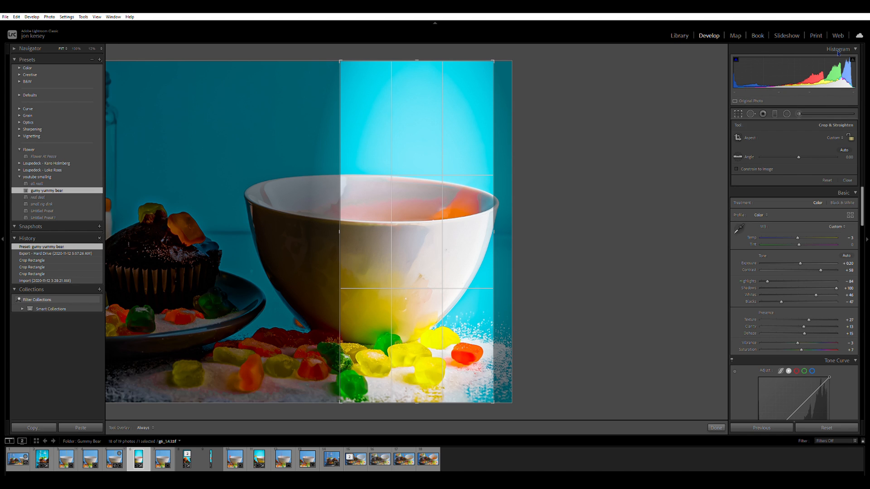
mouse_move(333, 133)
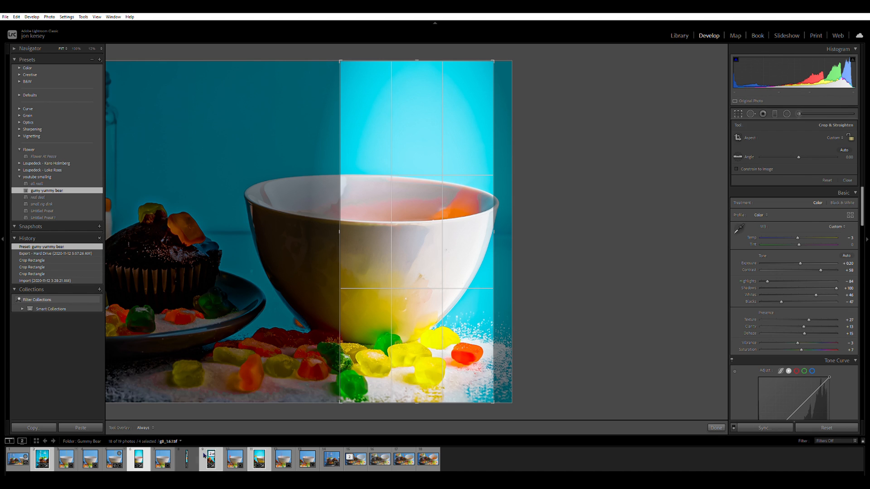
left_click(186, 458)
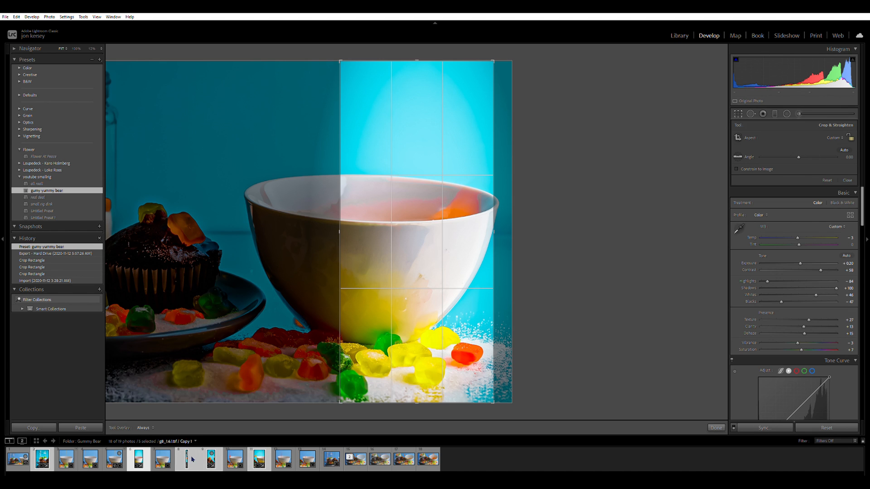
left_click(162, 459)
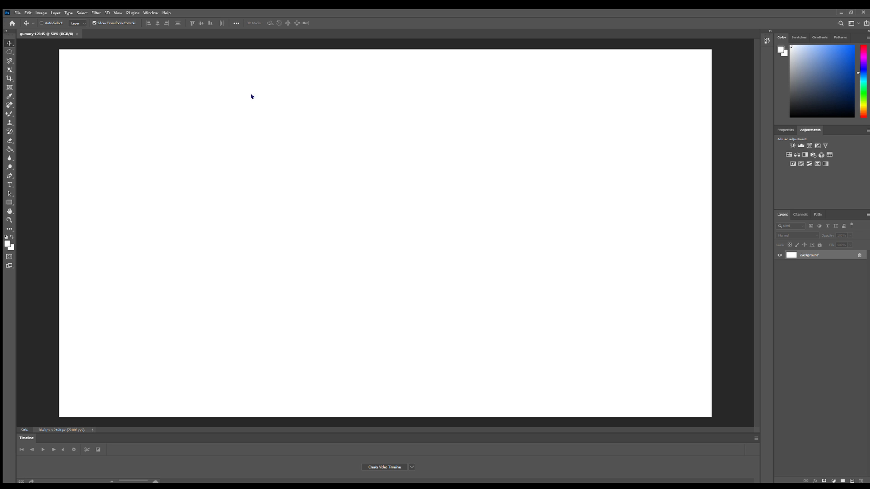
mouse_move(315, 100)
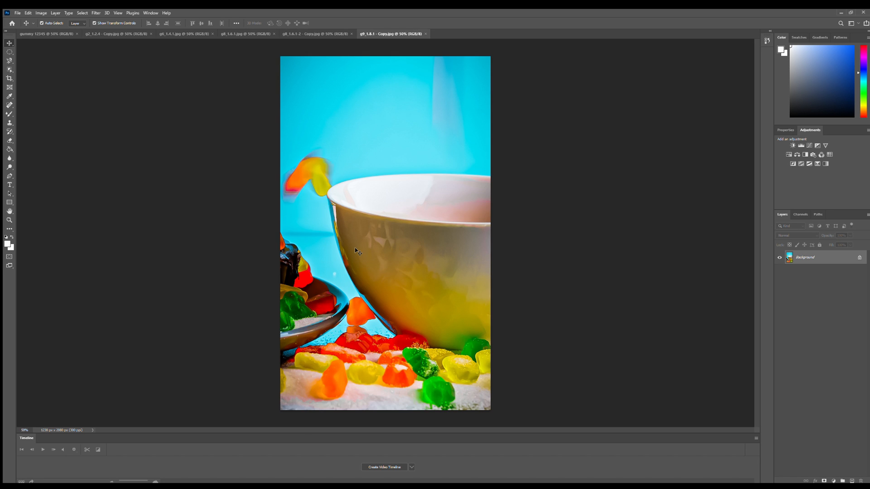
Paste the jar-and-cupcake image and the bowl image into the wide composite as layers
left_click(116, 34)
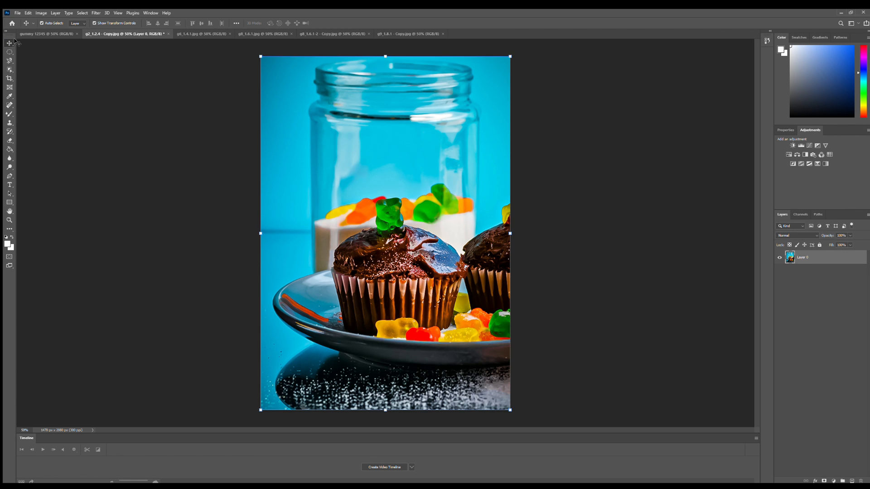
left_click(45, 33)
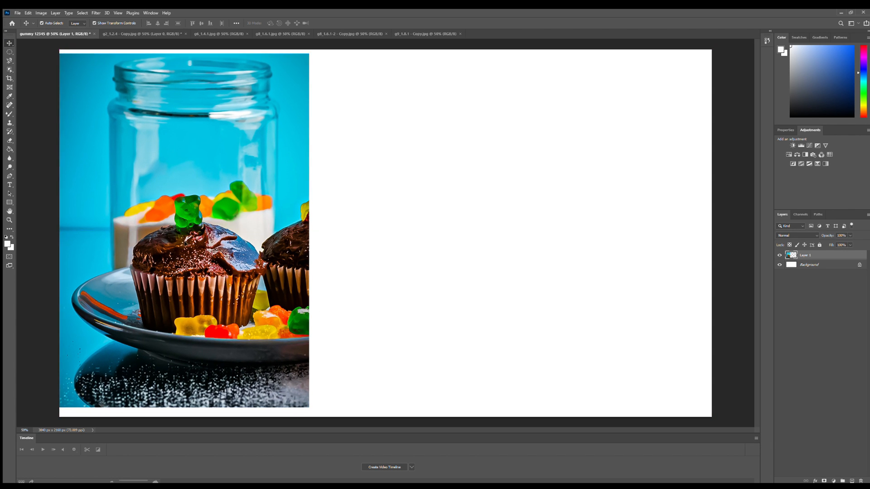
left_click(221, 34)
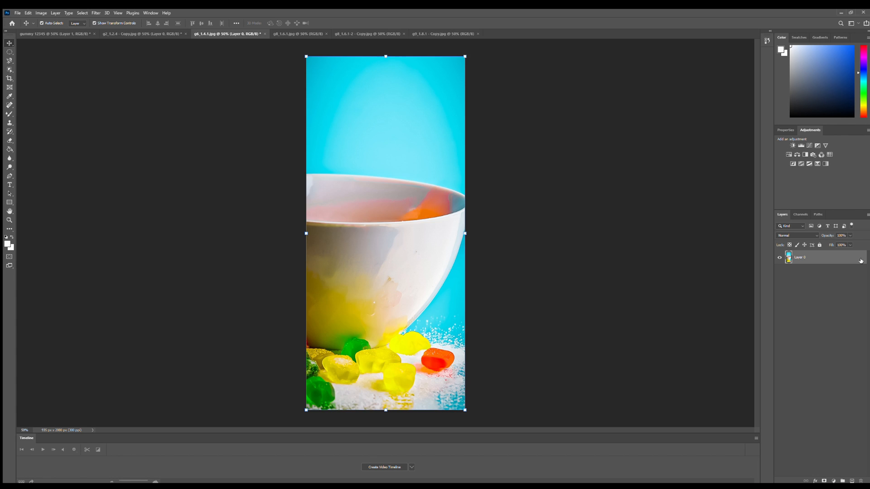
left_click(50, 34)
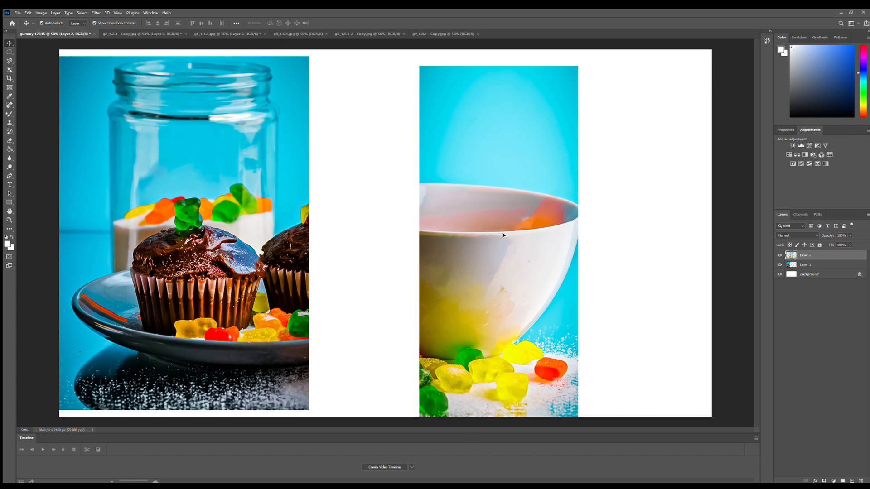
Paste the thin strip and the tall cupcake strip into the composite as new layers
left_click(298, 34)
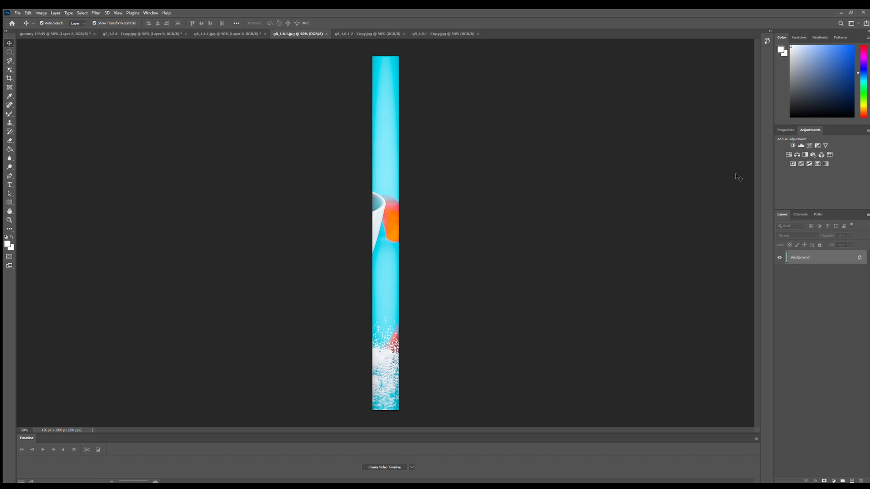
left_click(53, 33)
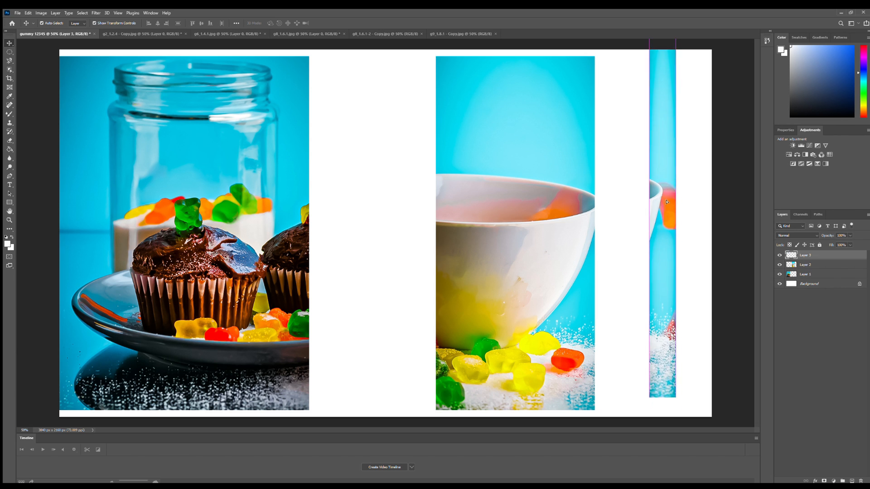
left_click(385, 33)
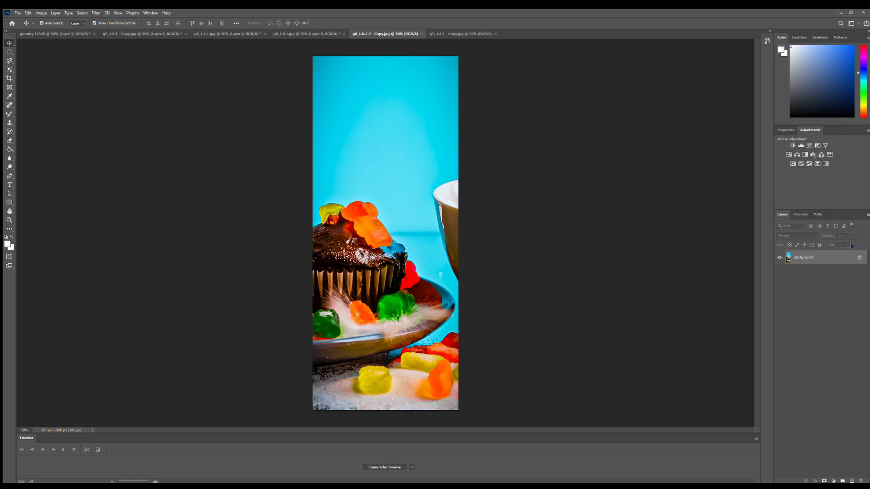
left_click(53, 33)
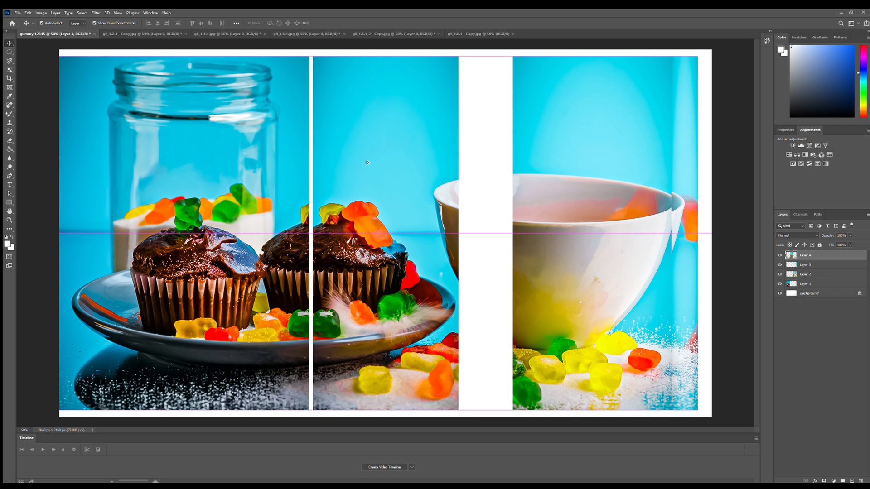
Hide the other layers and slide the cupcake strip over the jar image so the cupcakes align, masked for blending
left_click(480, 34)
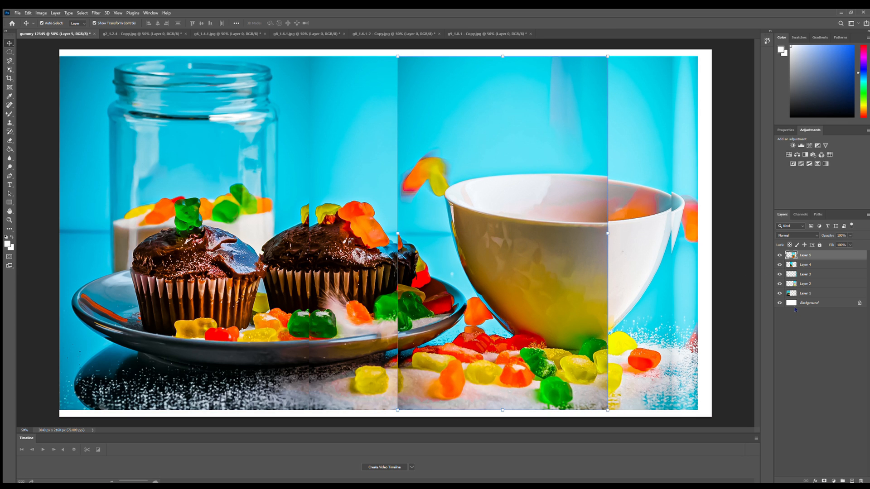
left_click(805, 274)
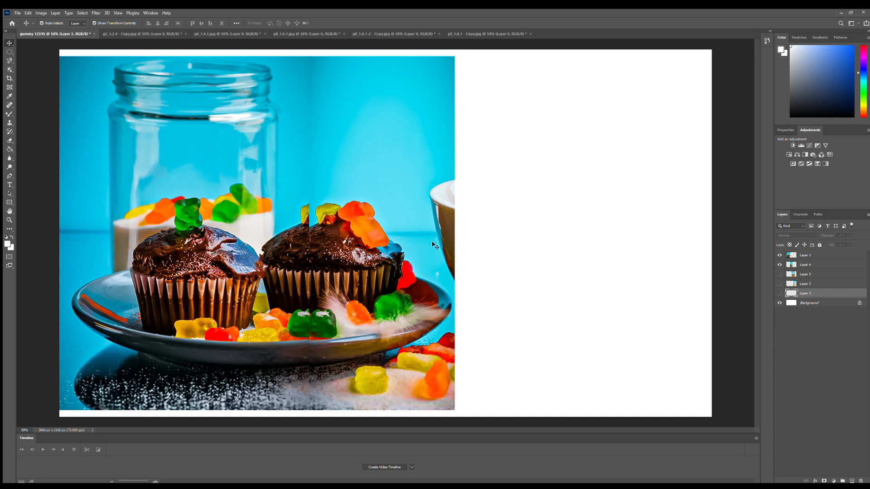
left_click(805, 265)
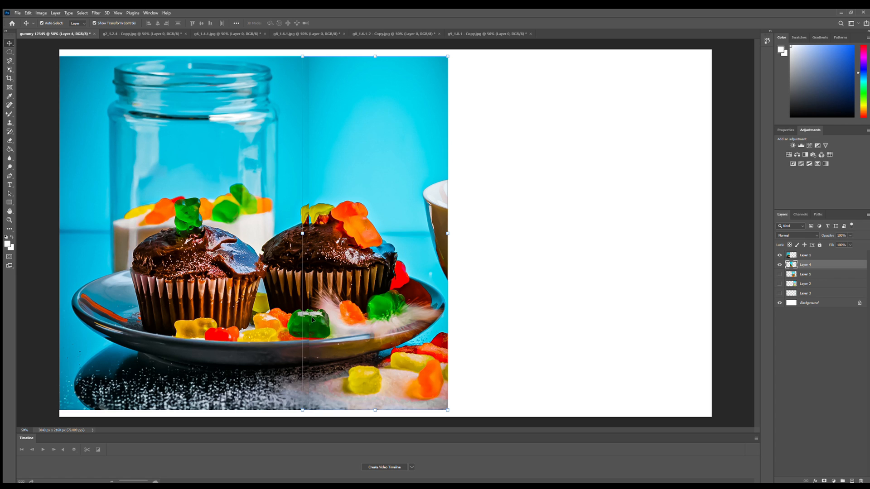
left_click(805, 256)
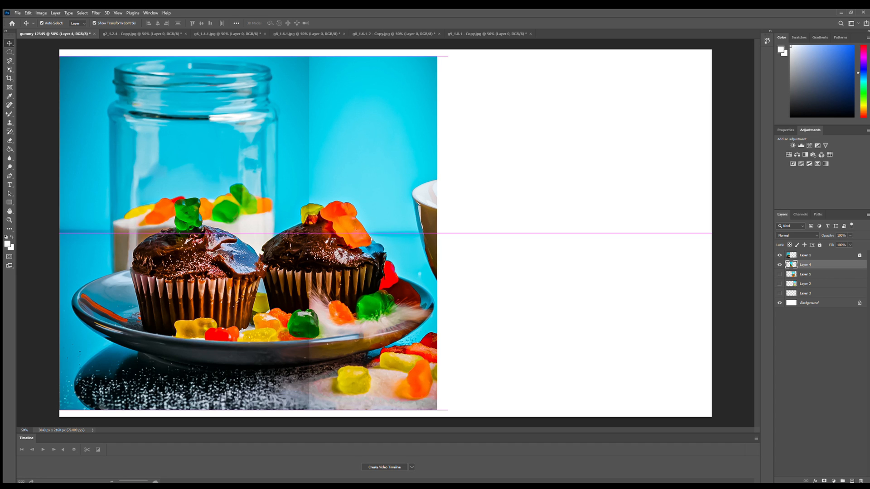
left_click(9, 141)
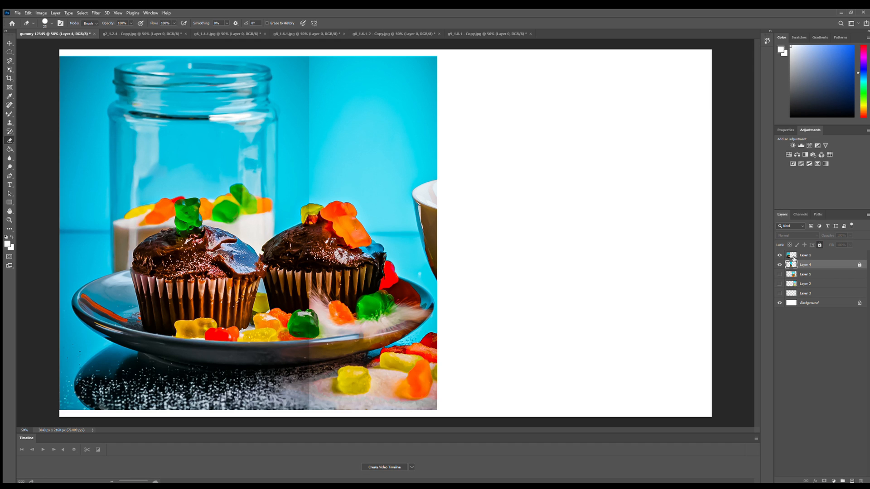
Reveal the flying-gummy-bear strip and paint its mask black with a soft brush to blend the seam around the bear
left_click(804, 255)
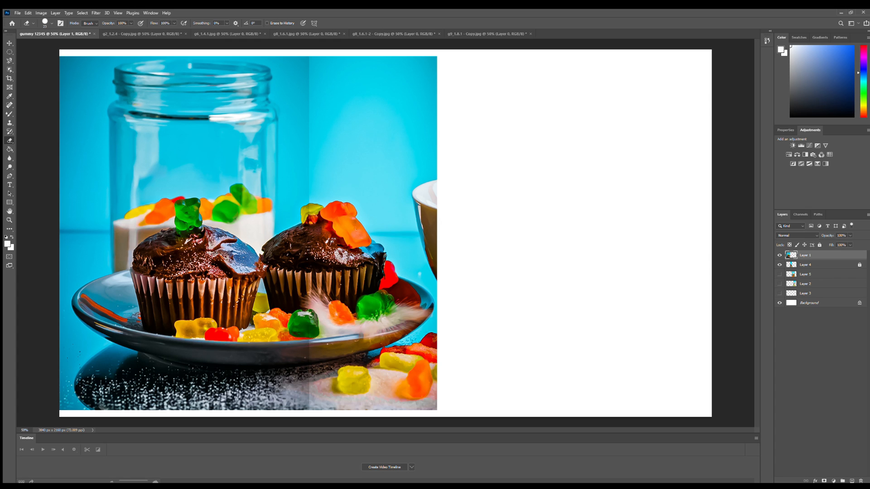
left_click(300, 312)
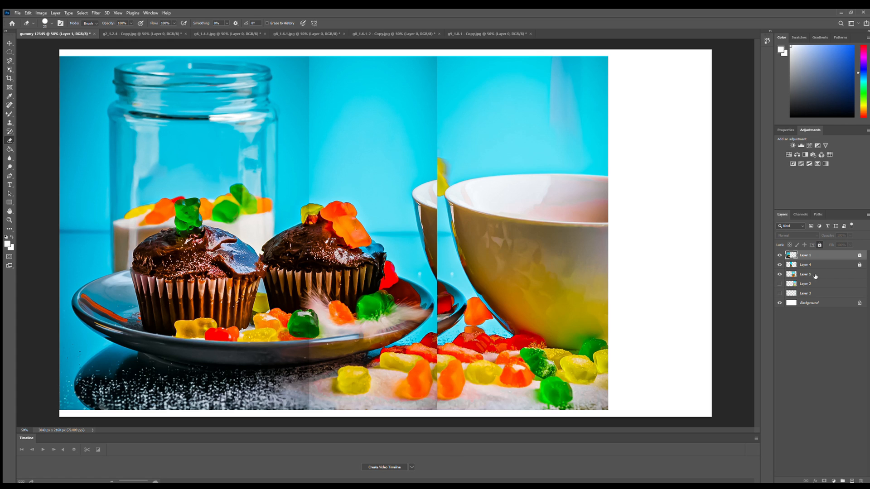
left_click(806, 273)
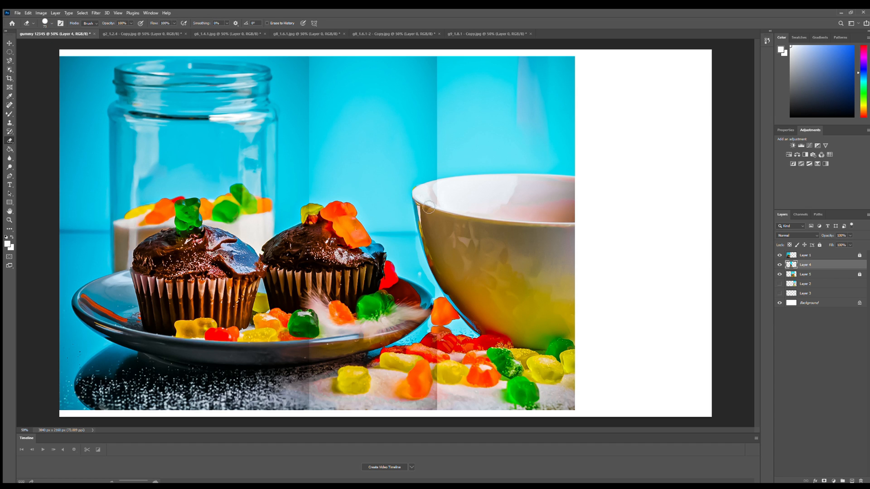
left_click_drag(429, 207, 394, 157)
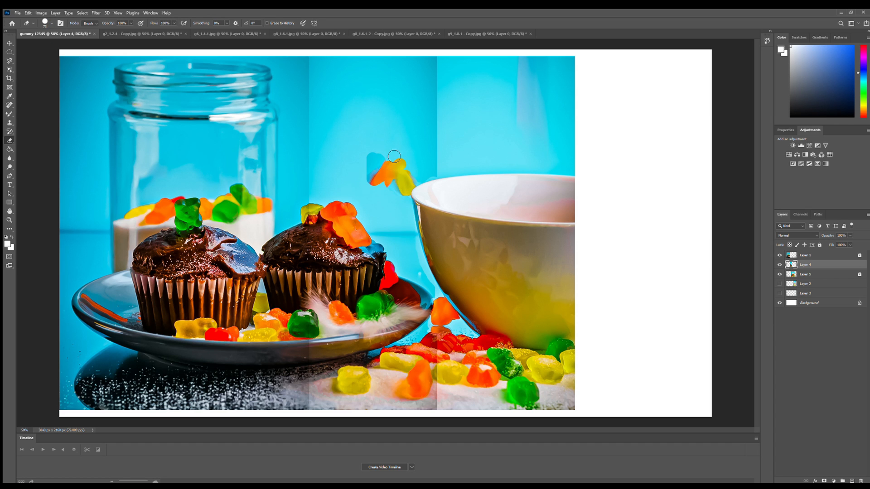
left_click_drag(394, 157, 366, 183)
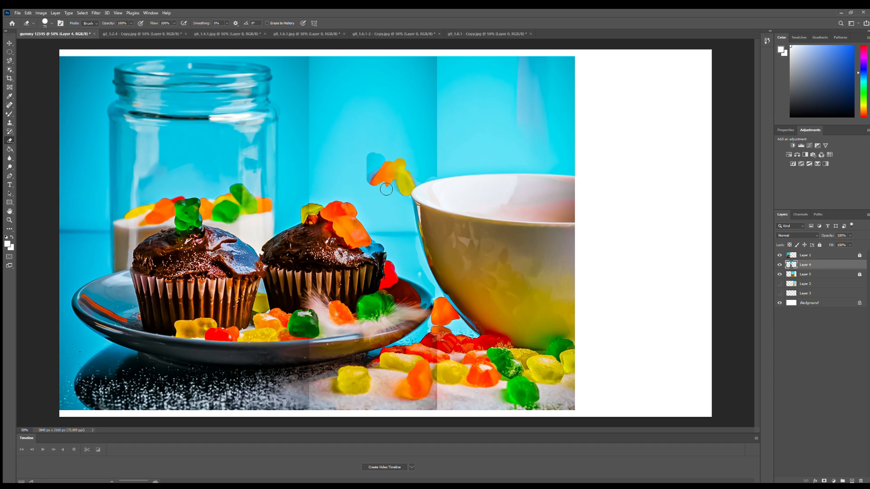
left_click_drag(386, 189, 408, 192)
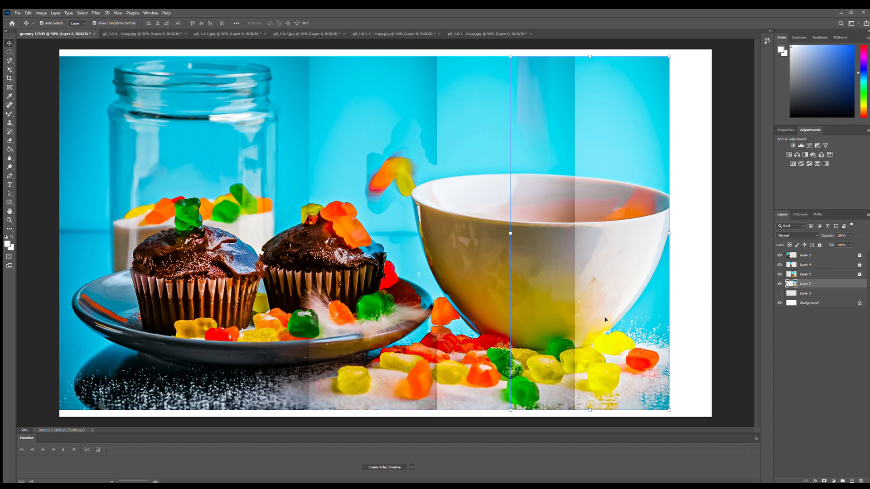
mouse_move(569, 387)
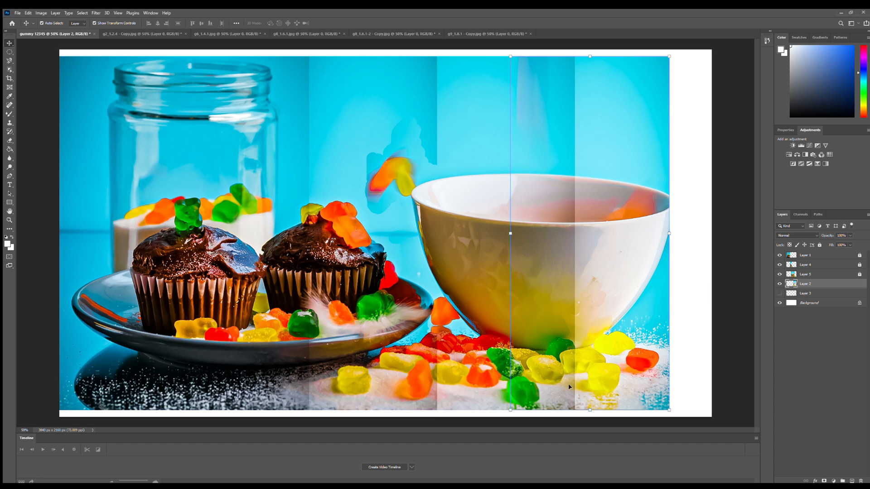
mouse_move(599, 271)
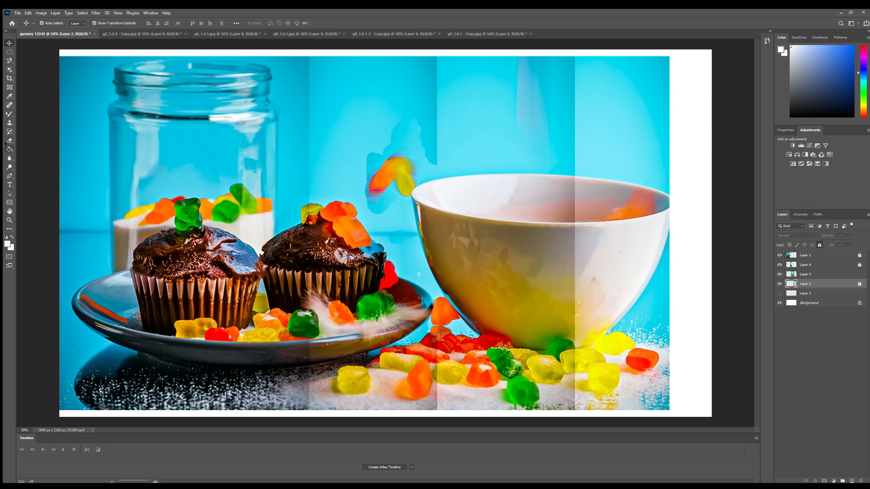
Paint the bowl layer's mask to blend the seam through the bowl body and rim
left_click(9, 140)
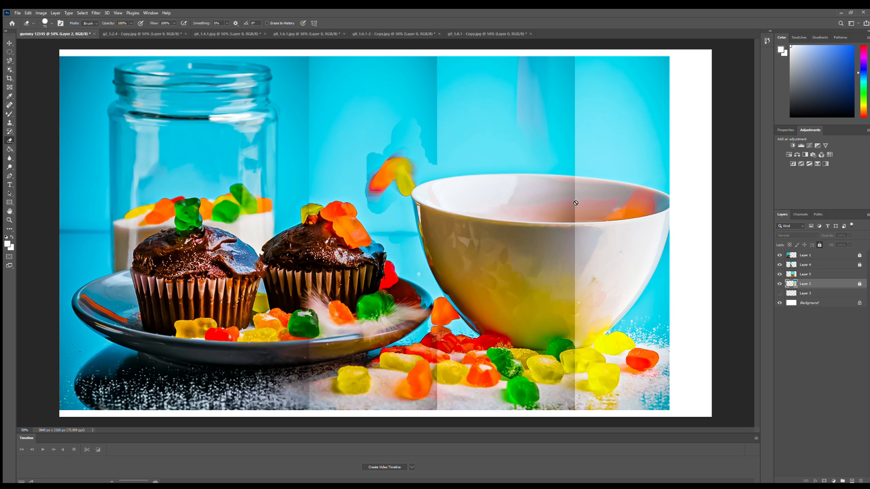
mouse_move(420, 178)
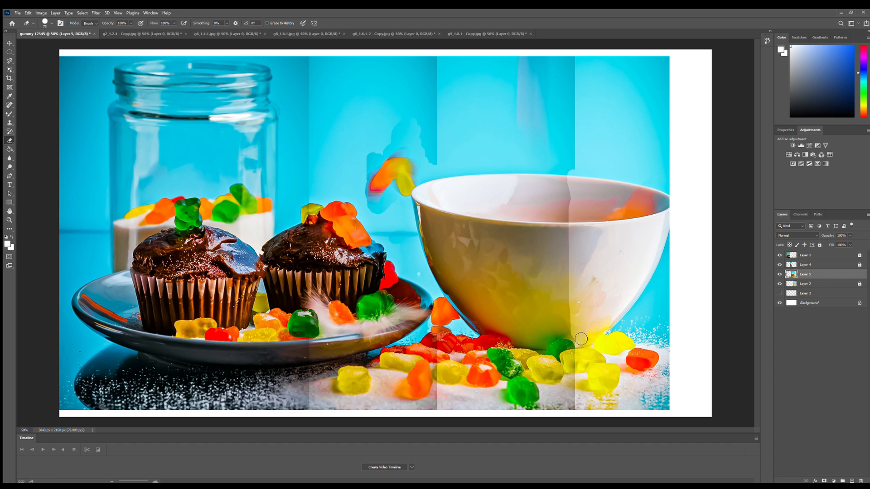
left_click_drag(581, 338, 575, 227)
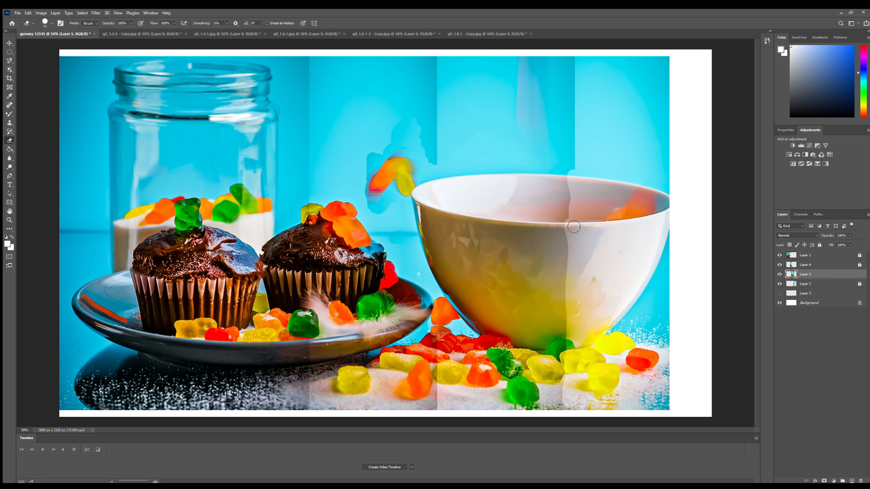
left_click_drag(574, 227, 570, 304)
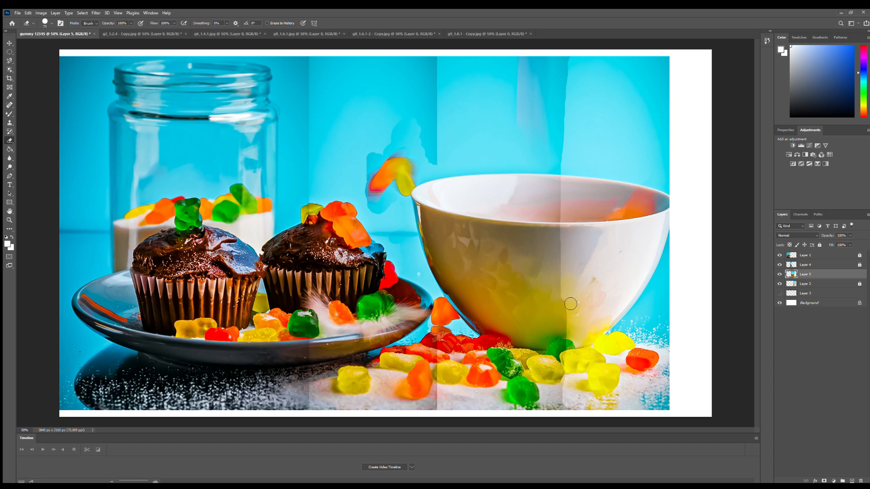
left_click_drag(570, 305, 597, 272)
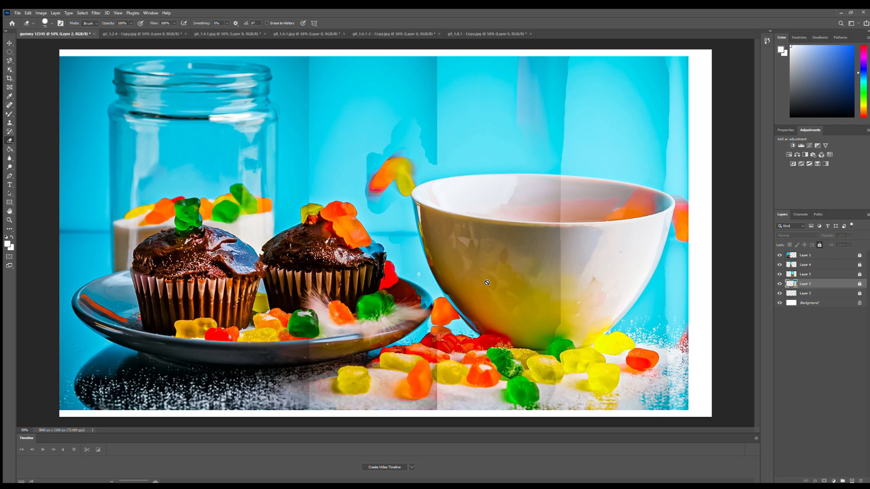
Blend the background seam above the cupcakes, then bring the saved composite into Lightroom's Develop module
left_click(780, 265)
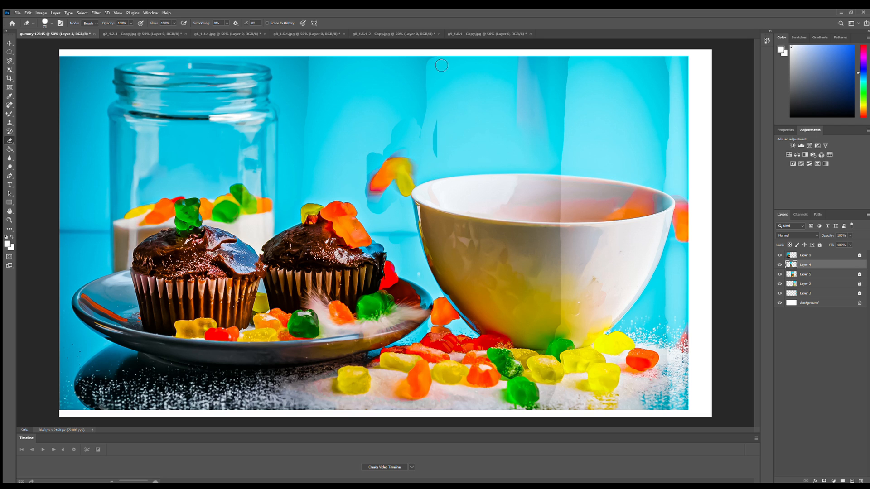
left_click_drag(441, 65, 421, 258)
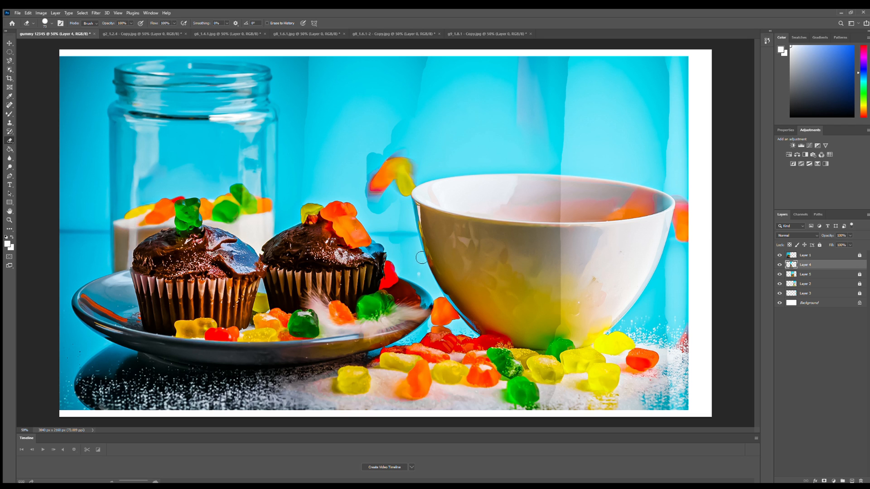
mouse_move(432, 104)
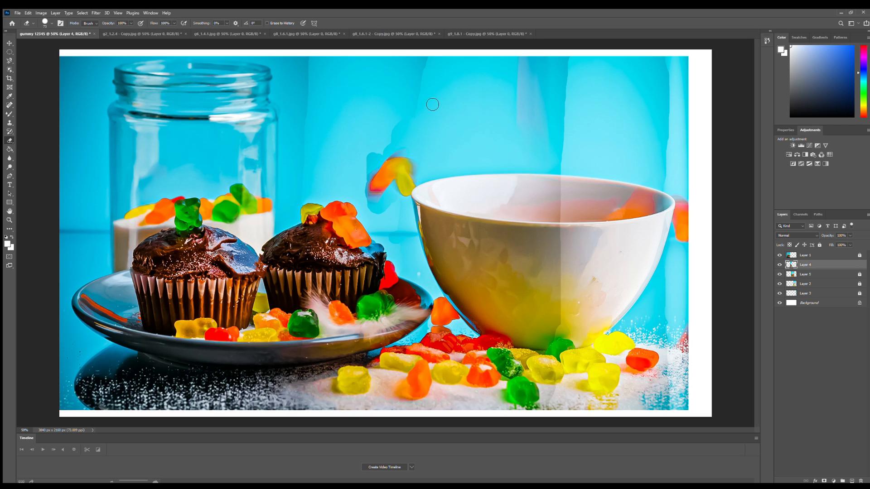
mouse_move(441, 104)
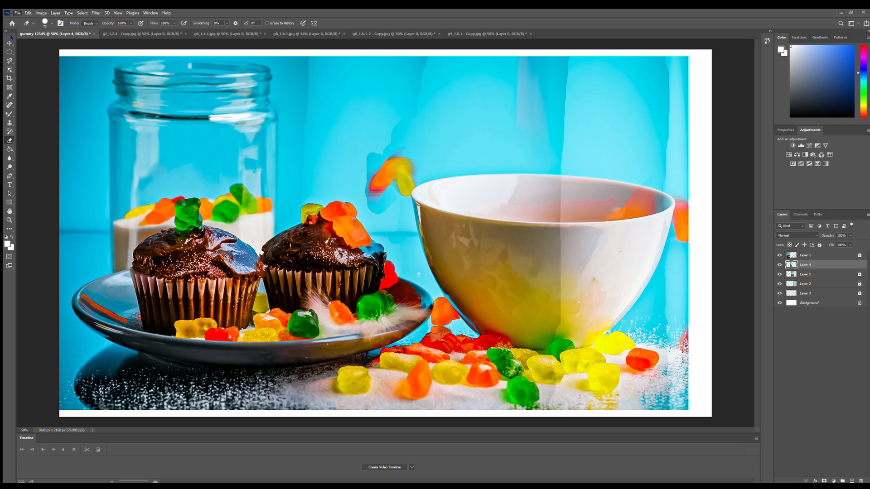
mouse_move(137, 117)
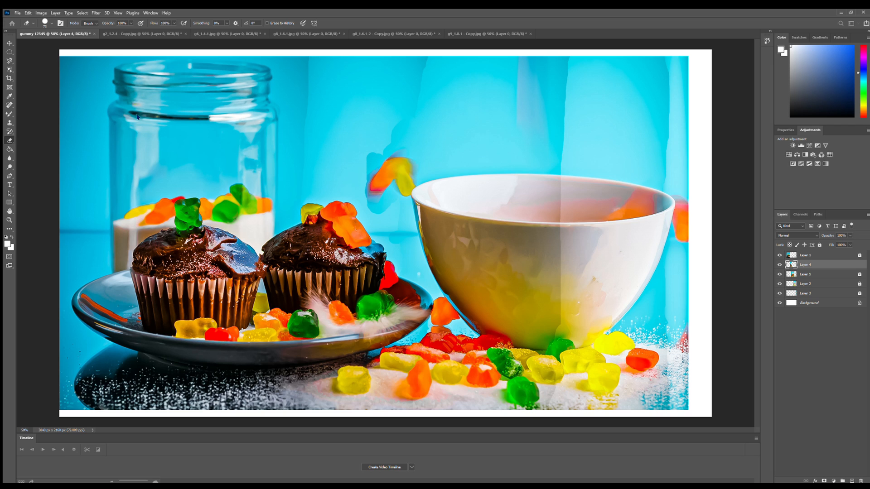
mouse_move(610, 168)
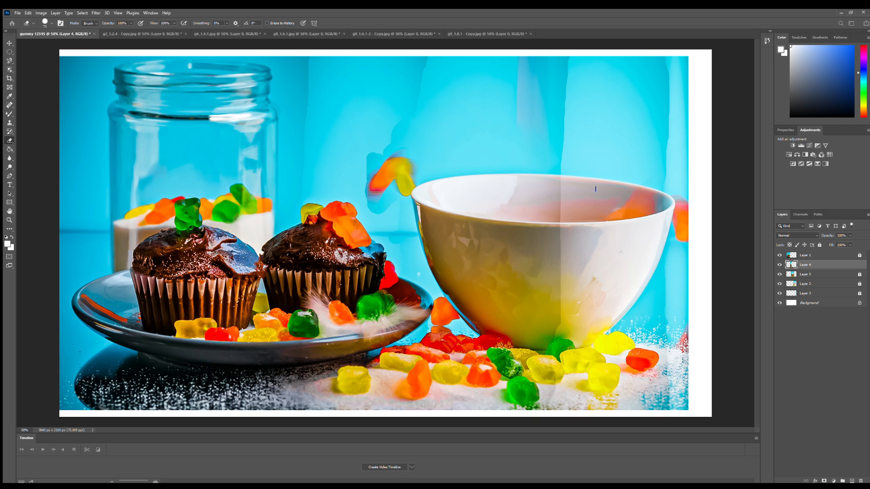
mouse_move(611, 360)
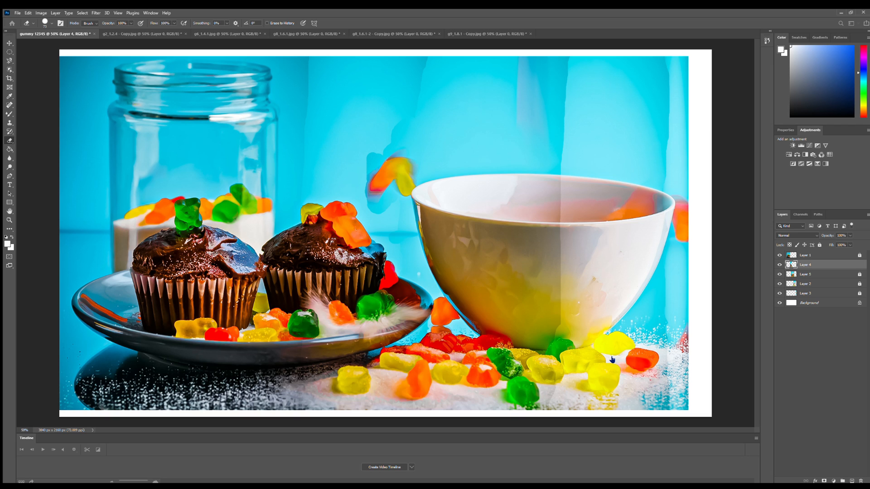
mouse_move(9, 103)
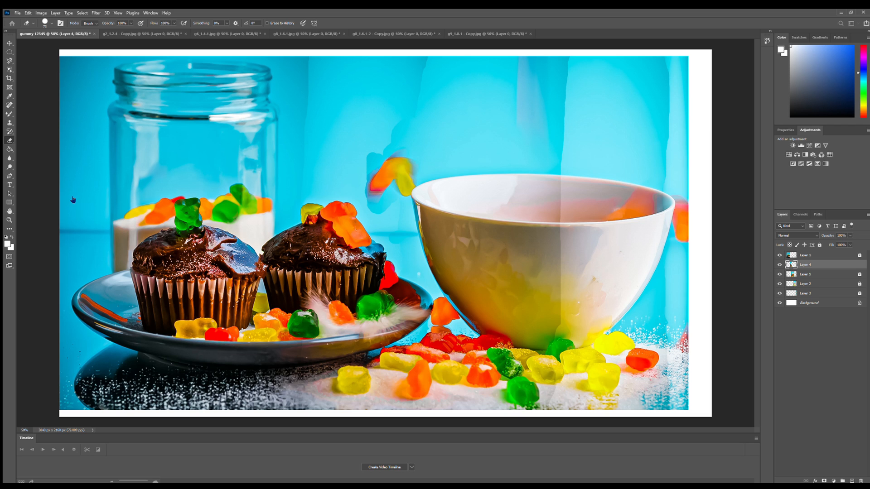
mouse_move(365, 95)
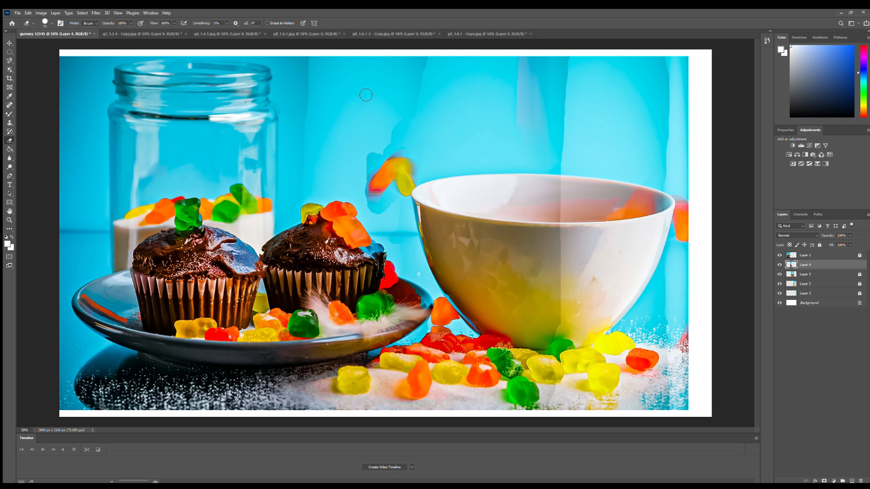
mouse_move(243, 12)
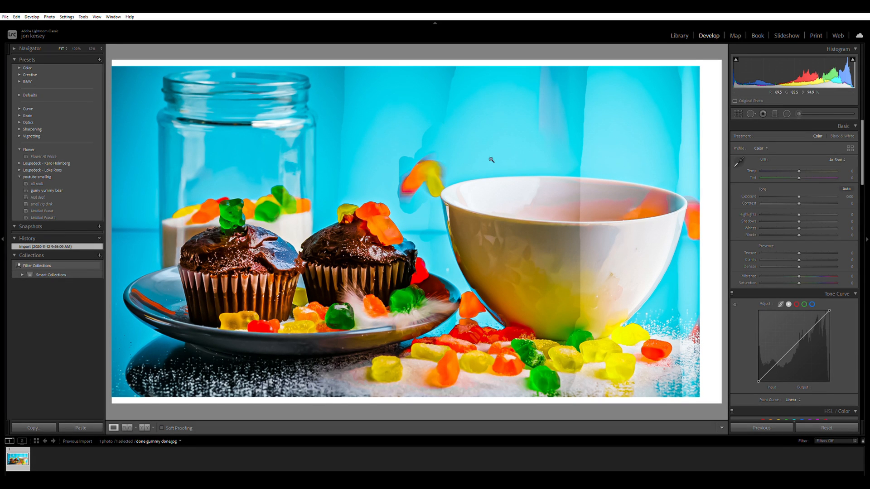
left_click(737, 114)
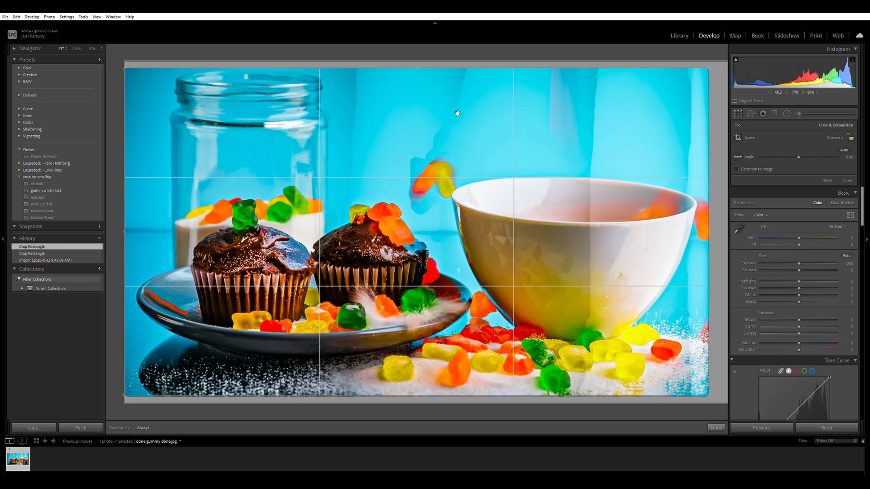
Commit a slightly tighter crop on the composite and move on to spot removal
left_click(715, 428)
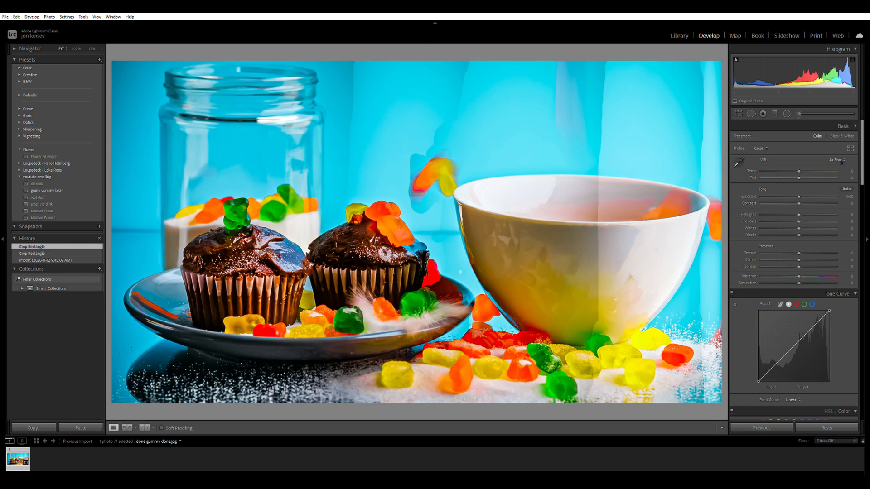
mouse_move(790, 141)
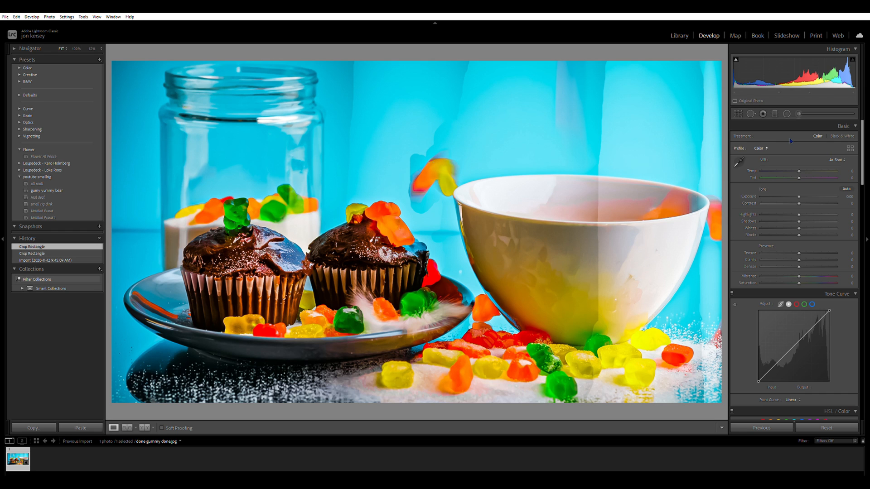
left_click(752, 114)
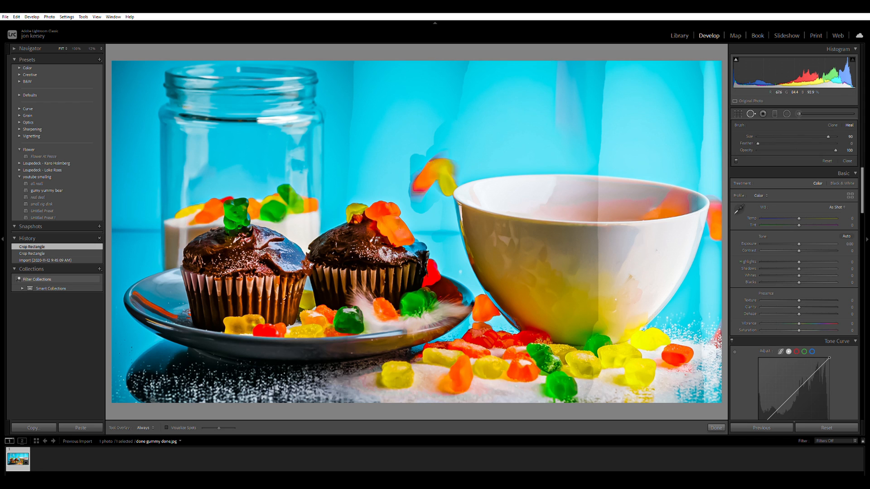
Heal backdrop blemishes and the streak left of the flying gummy bears with Spot Removal
left_click(523, 95)
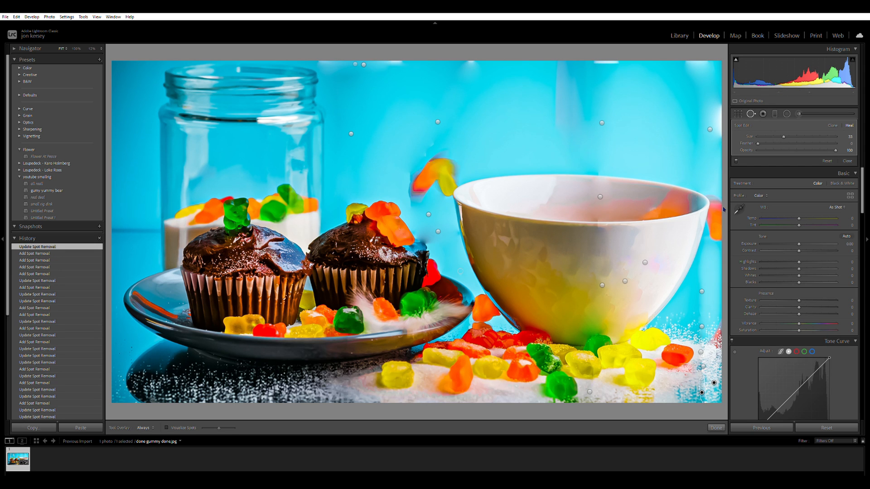
left_click_drag(426, 149, 467, 148)
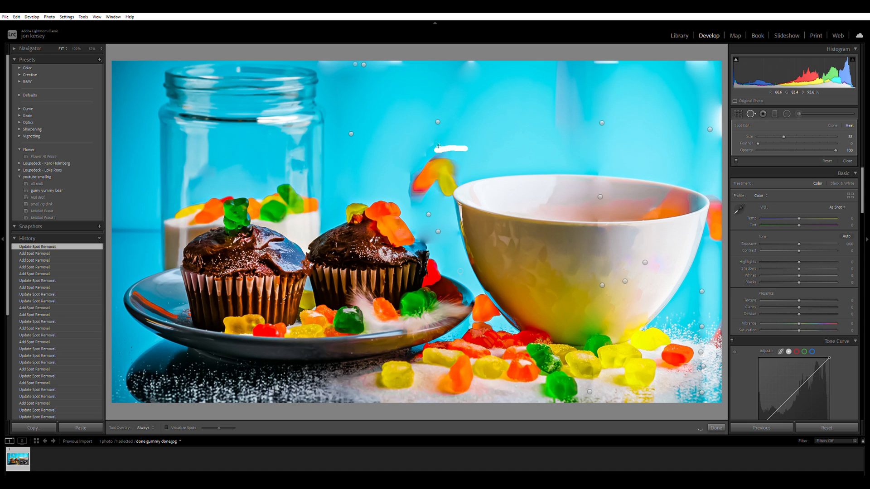
left_click(413, 216)
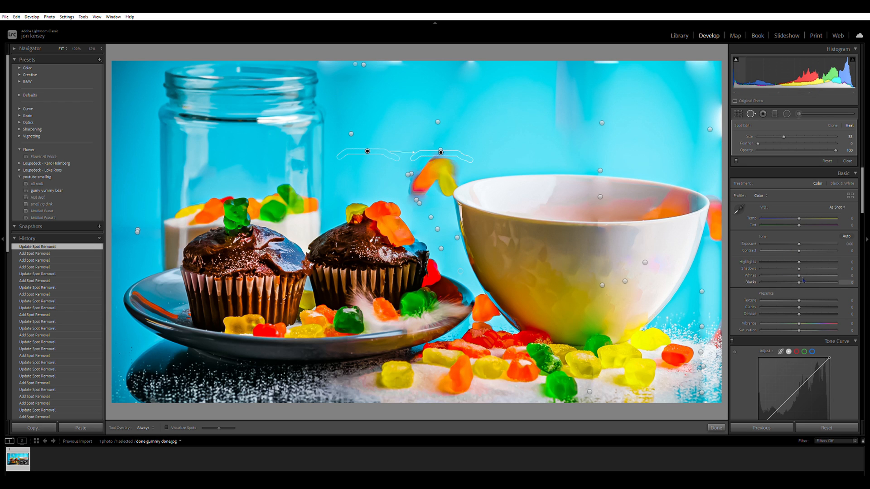
Lift Shadows, lower Highlights and cool the white balance in the Basic panel
left_click_drag(798, 268, 805, 268)
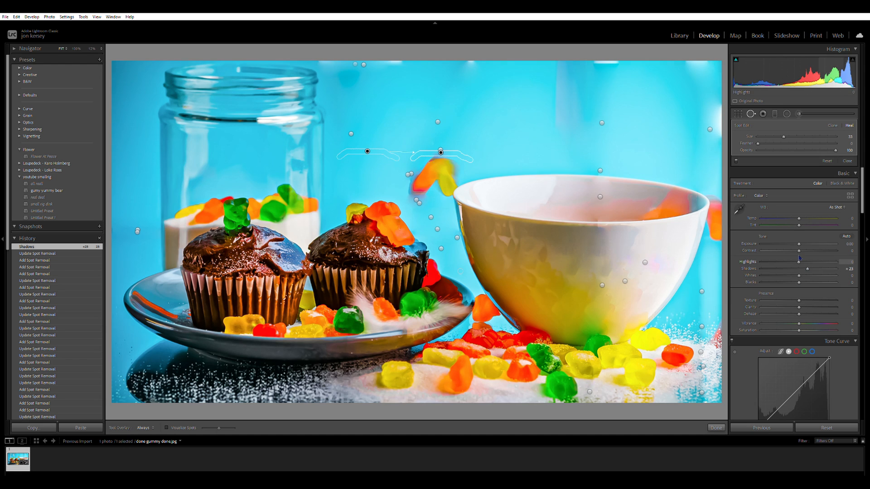
left_click_drag(827, 262, 787, 262)
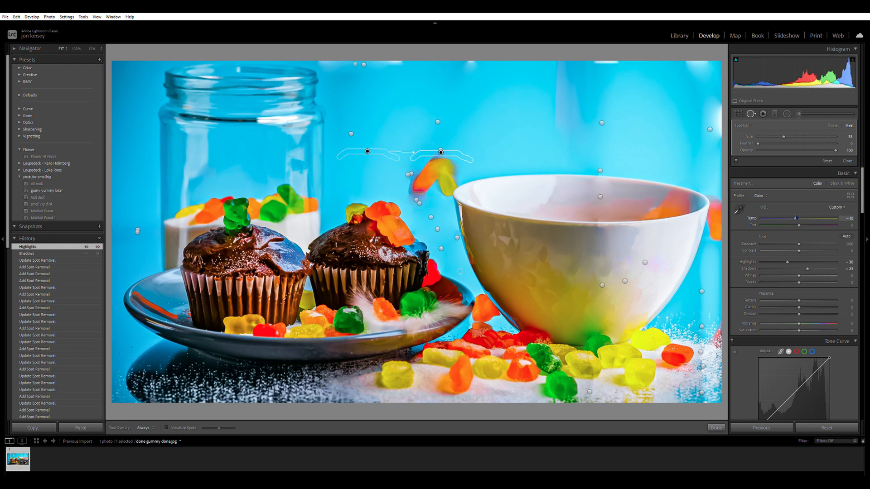
left_click_drag(810, 283, 797, 283)
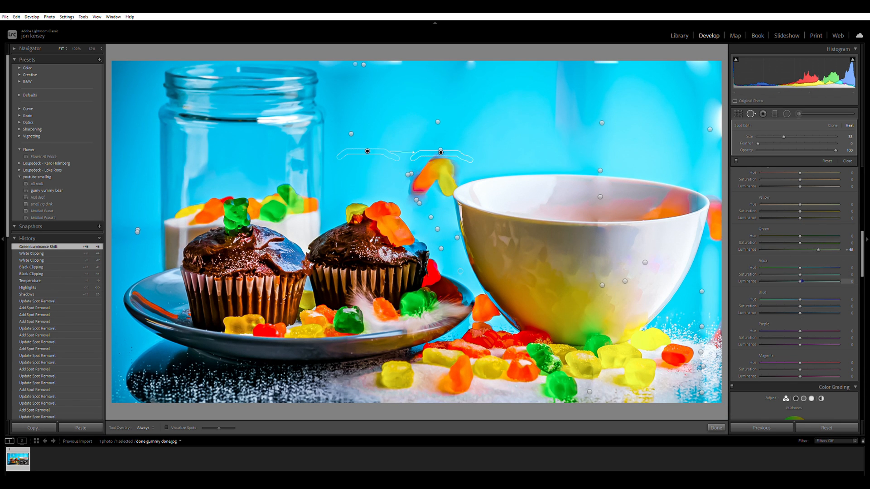
Brighten aqua luminance, desaturate and hue-shift the blues for a paler cyan backdrop
left_click_drag(799, 306, 818, 305)
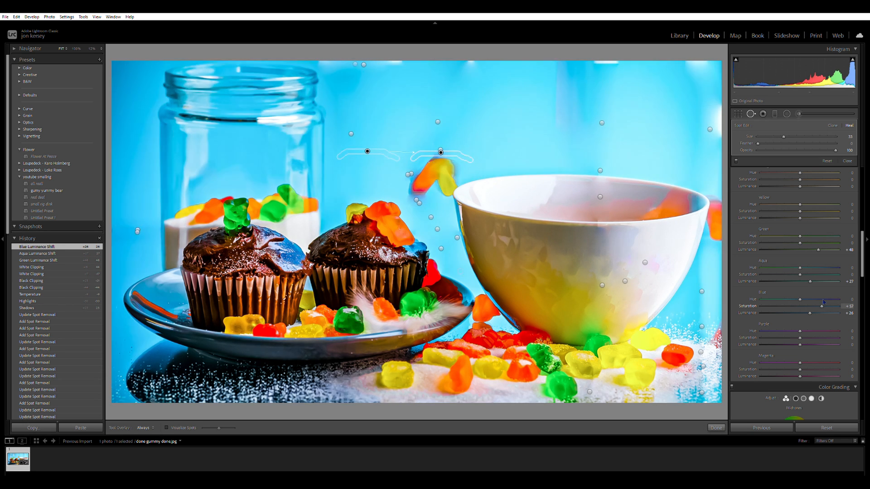
left_click_drag(821, 305, 804, 305)
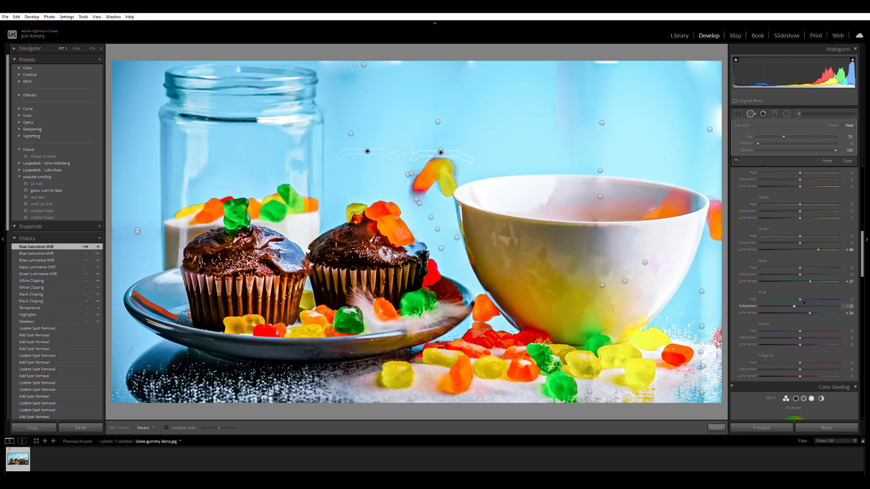
left_click_drag(800, 300, 787, 300)
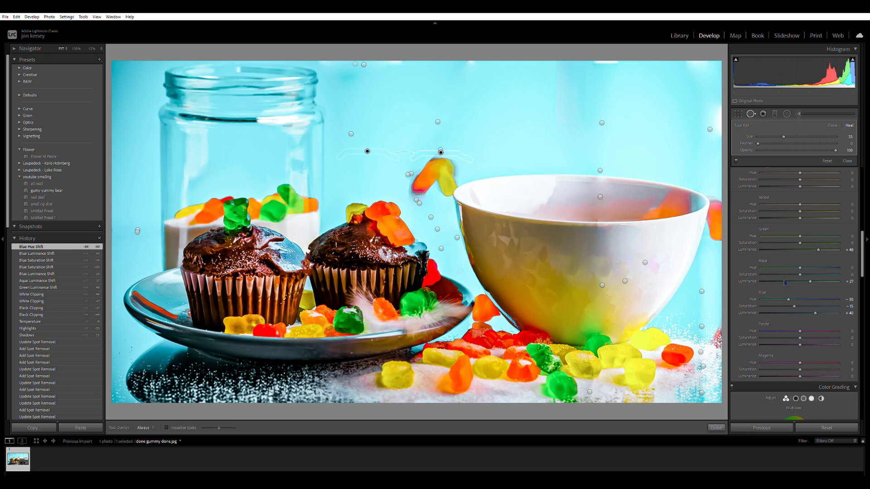
left_click(752, 115)
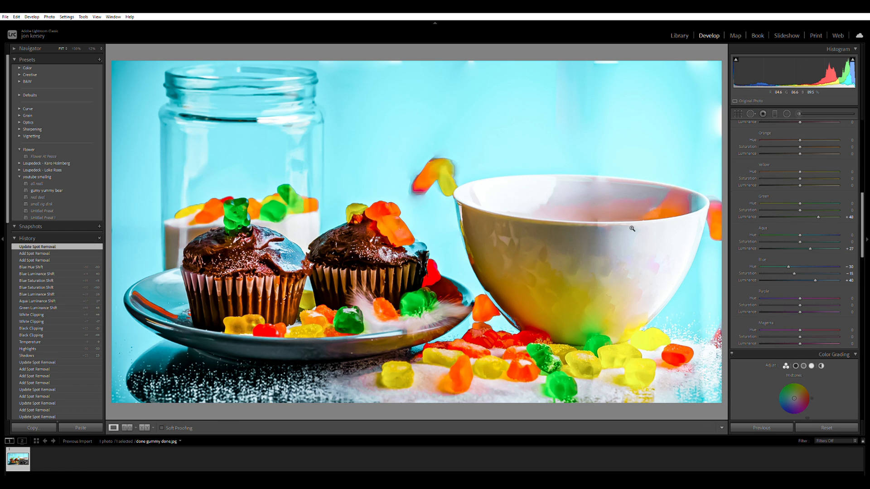
Return to Spot Removal and heal another remaining spot on the backdrop
left_click(751, 114)
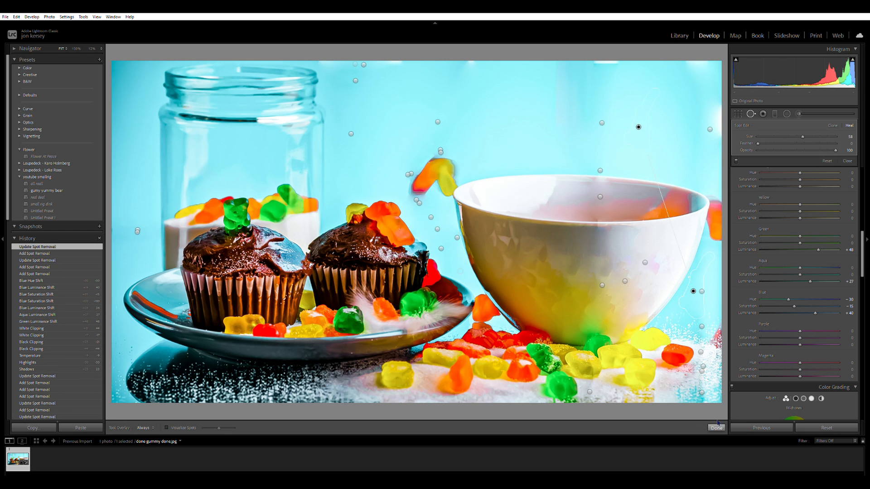
left_click(716, 428)
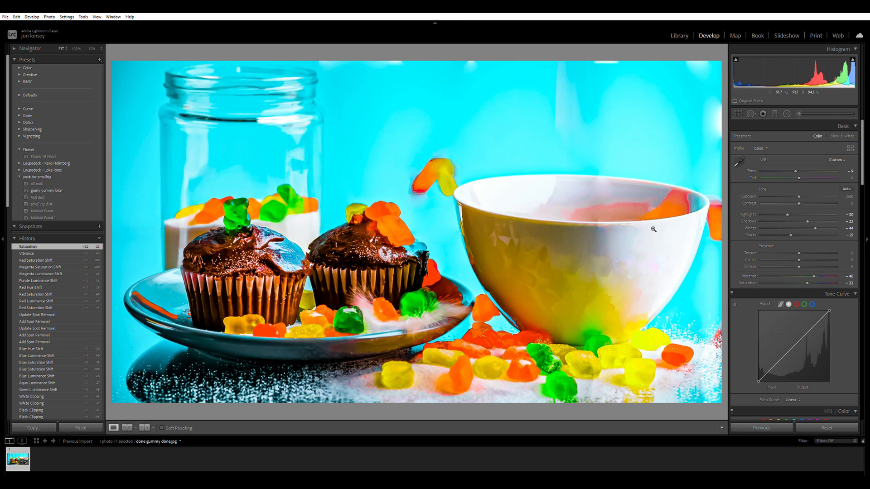
mouse_move(659, 172)
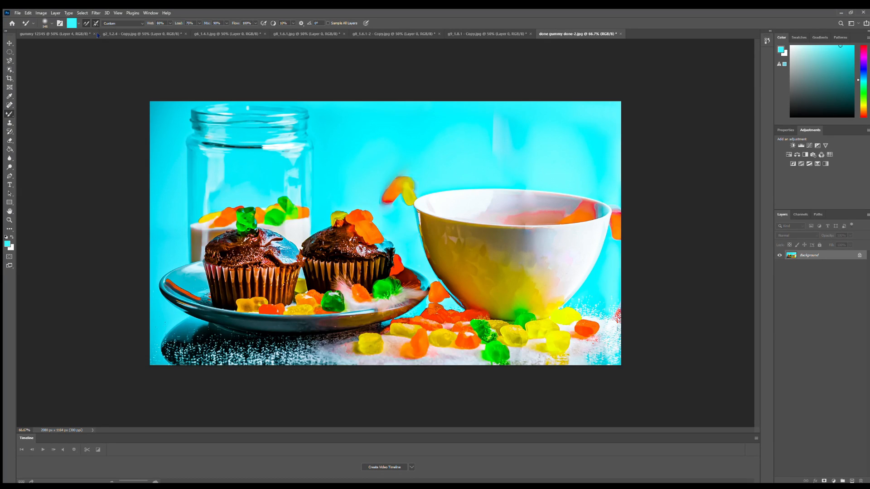
mouse_move(610, 75)
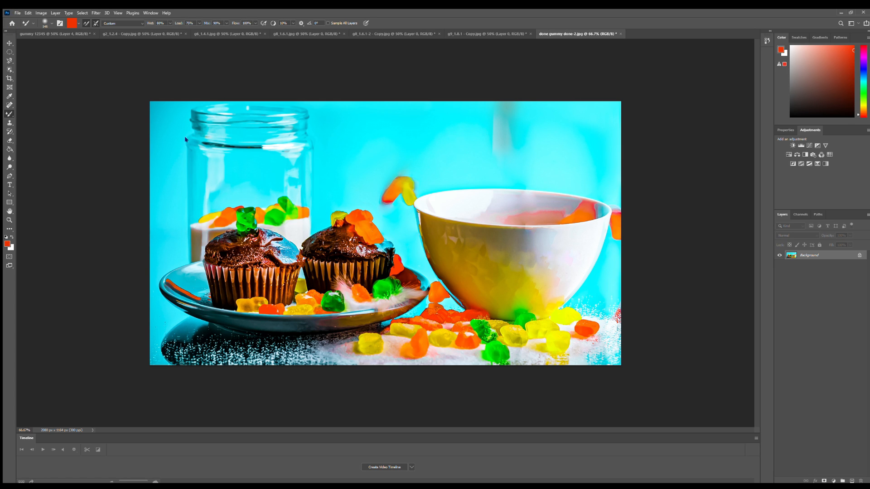
mouse_move(250, 113)
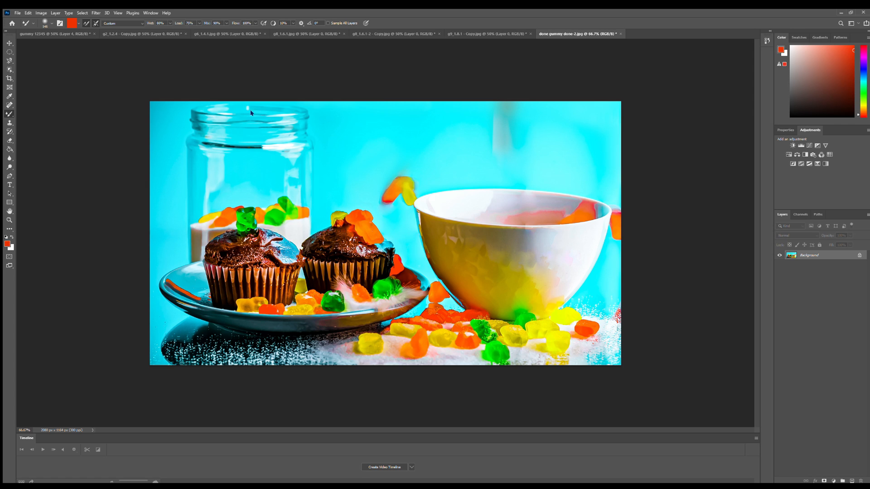
mouse_move(466, 52)
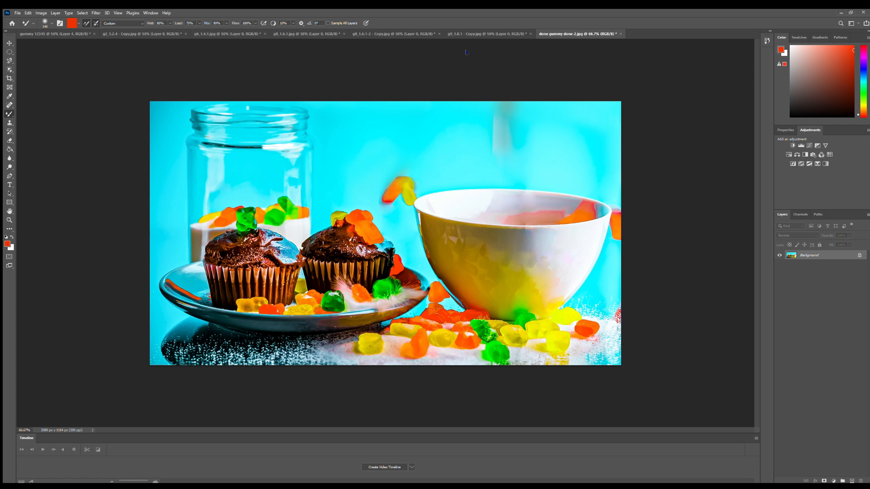
mouse_move(313, 104)
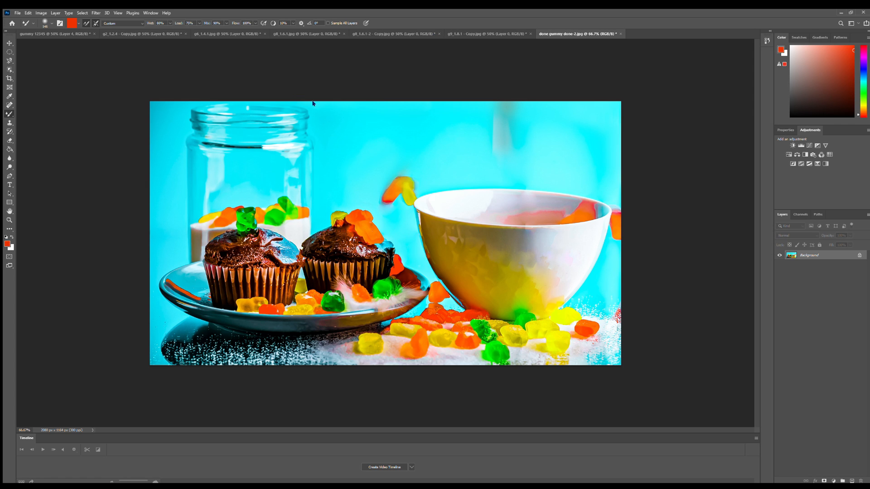
Compare an original cupcake shot against the retouched composite document
left_click(227, 33)
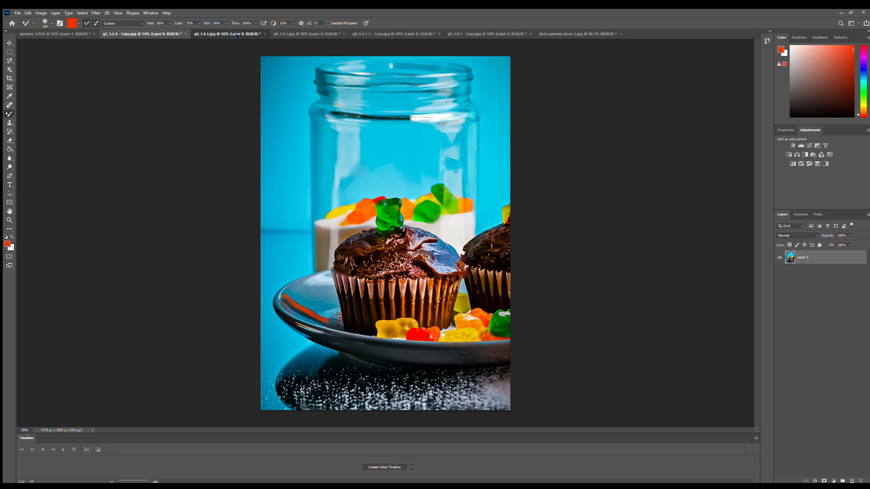
left_click(578, 34)
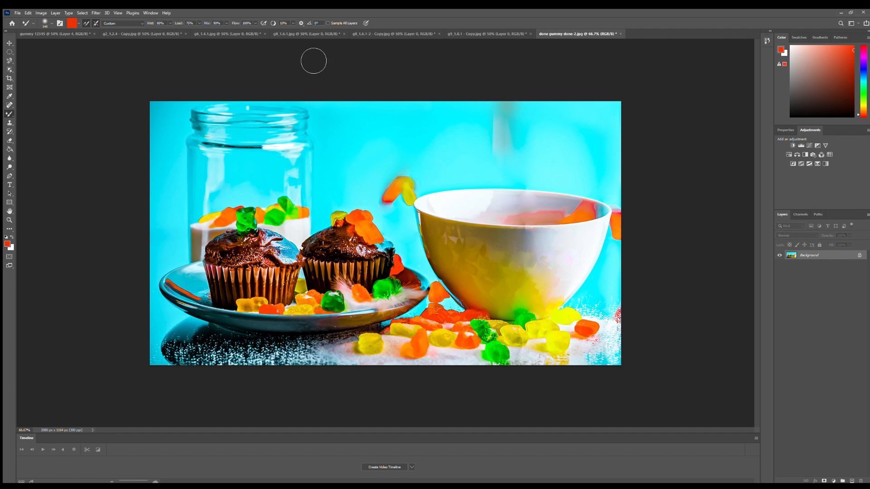
left_click(52, 34)
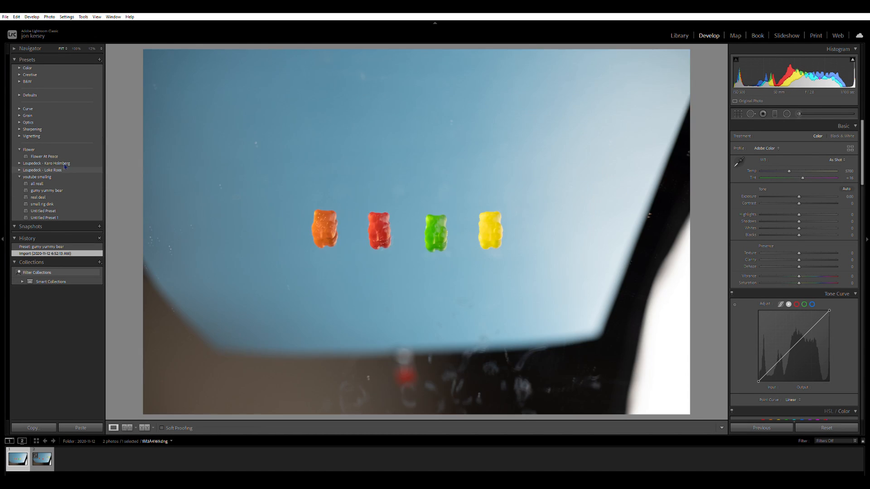
Crop the four-gummy-bear photo tightly around the bears
left_click(46, 191)
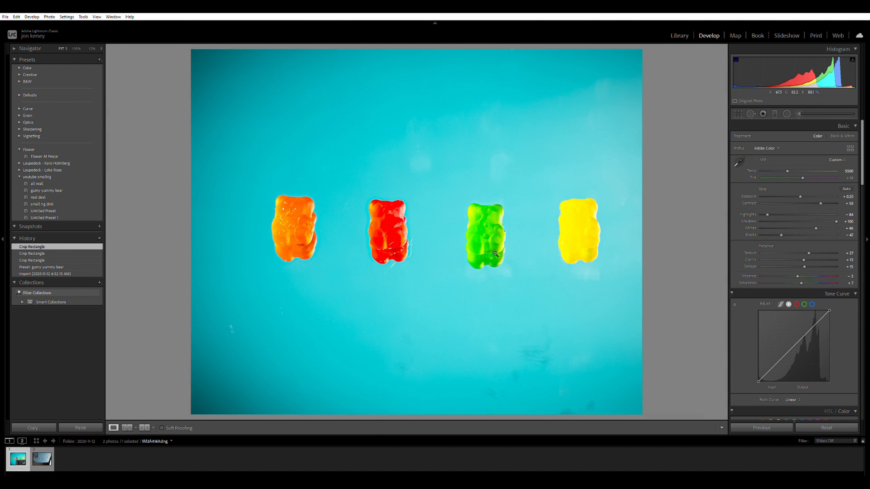
mouse_move(705, 222)
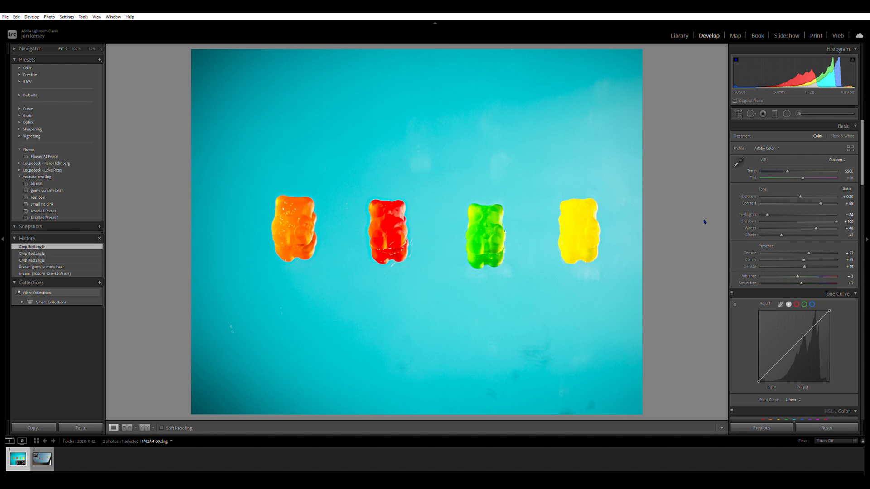